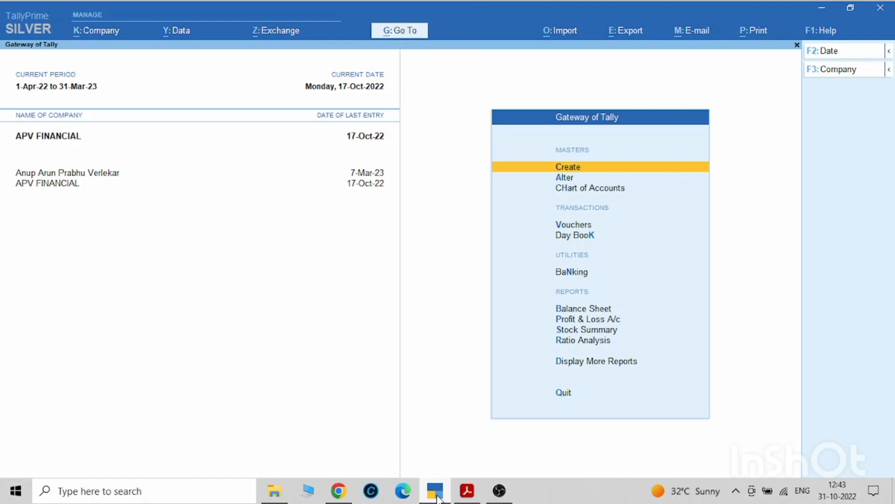
- Create a new ledger named Kia Car and group it under Fixed Assets
left_click(568, 166)
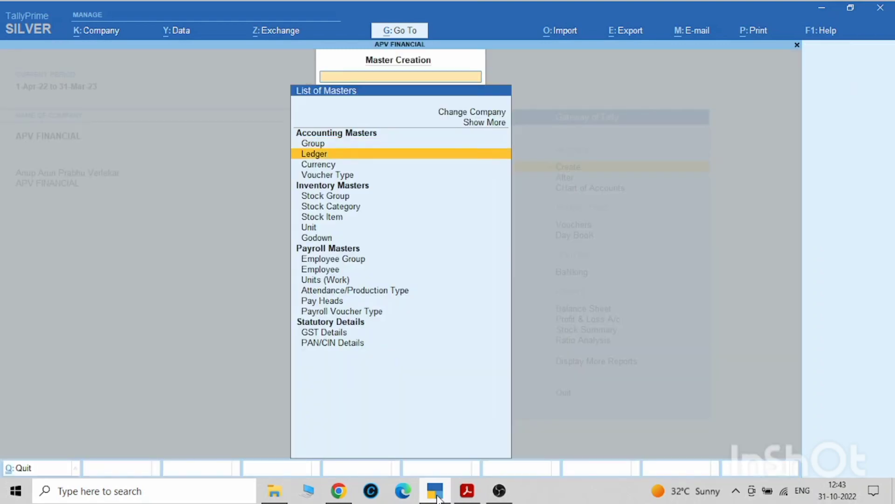
left_click(314, 154)
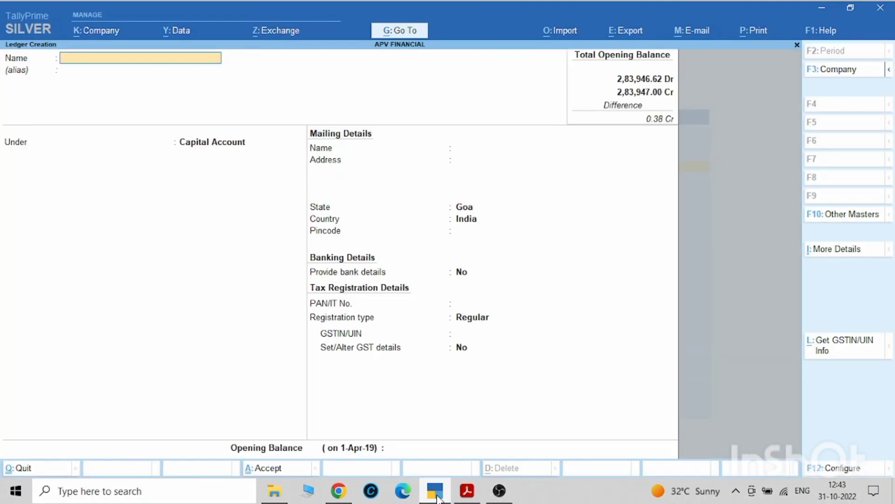
type("Kia")
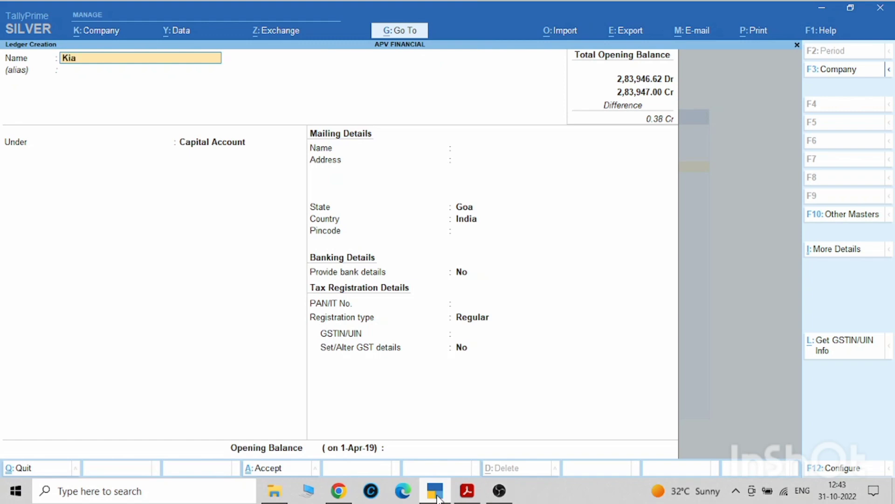
type("Car")
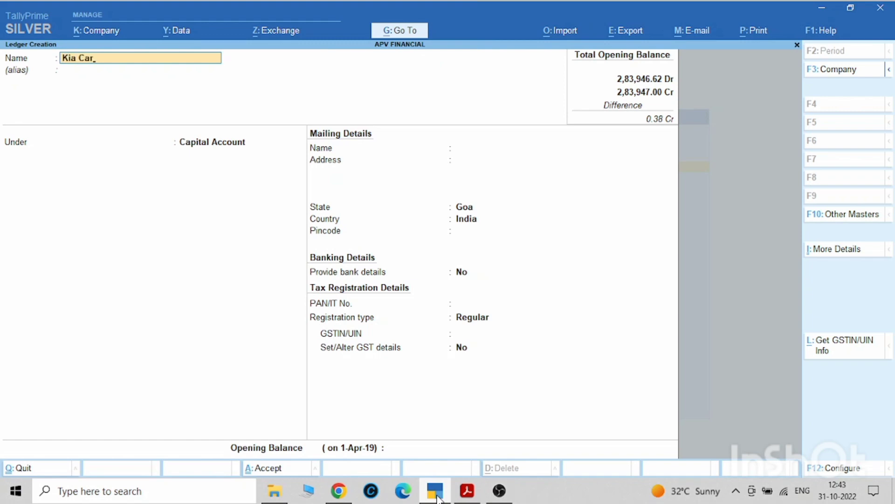
left_click(212, 142)
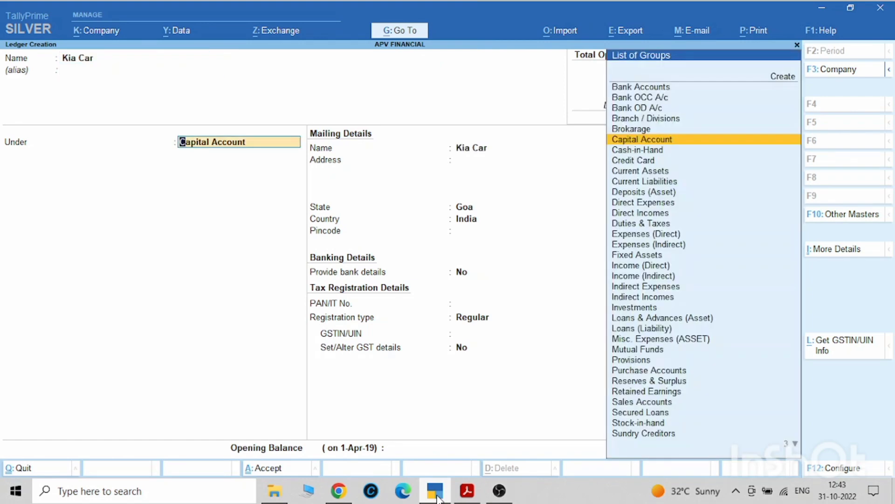
type("Fi")
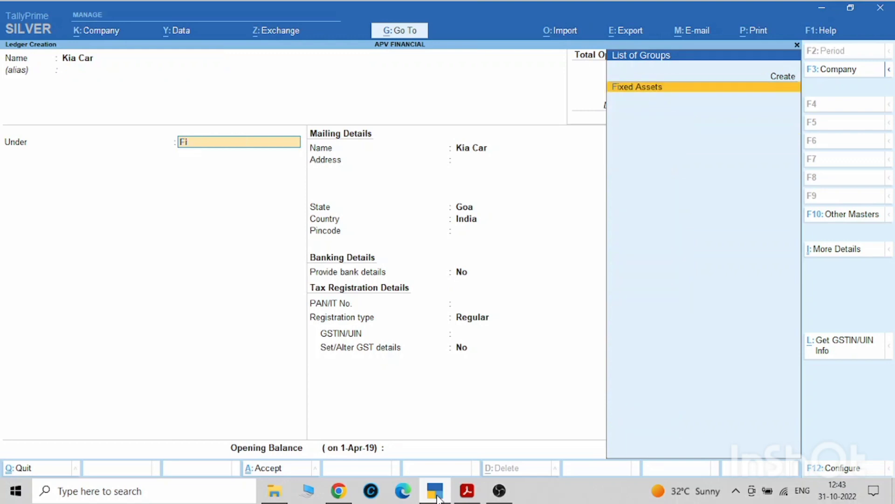
left_click(637, 86)
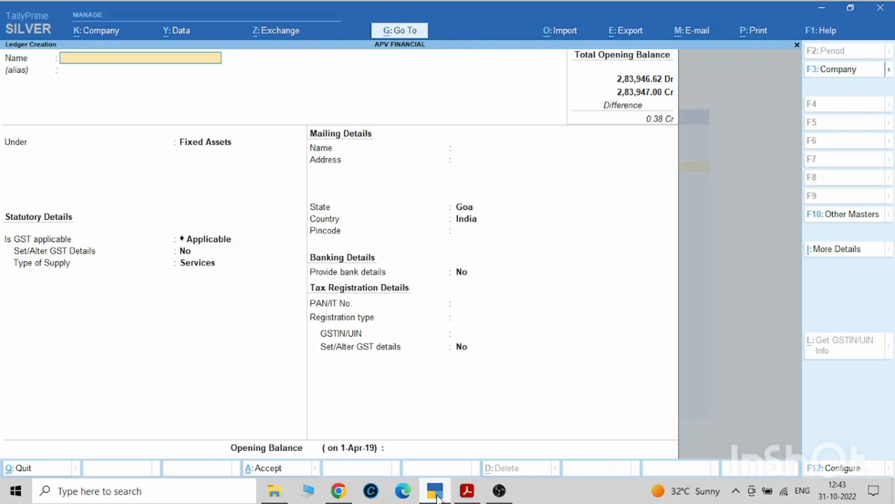
- Name the dealer ledger Automotiveis De Cristal Llp and place it under Sundry Creditors
left_click(140, 57)
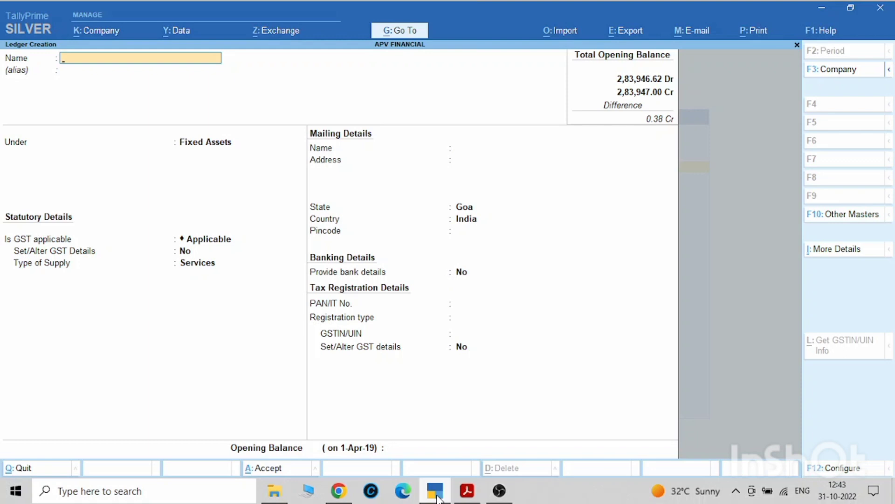
type("Au")
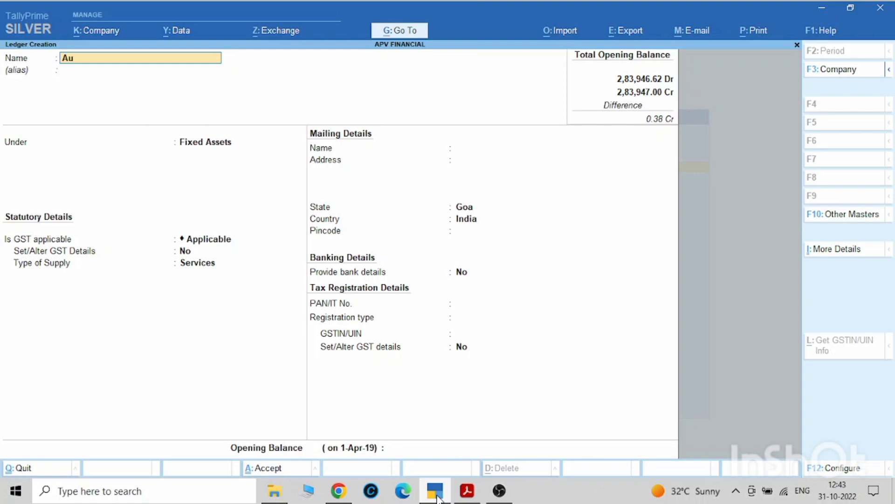
type("tomoti")
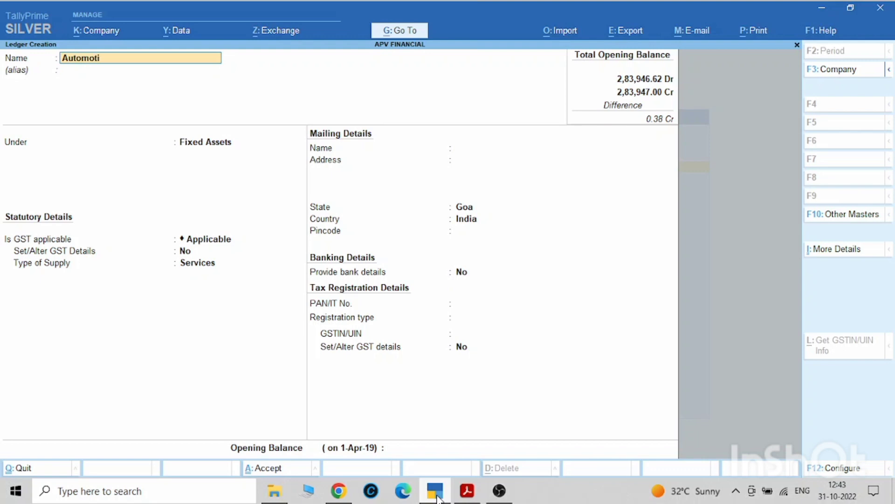
type("veis De")
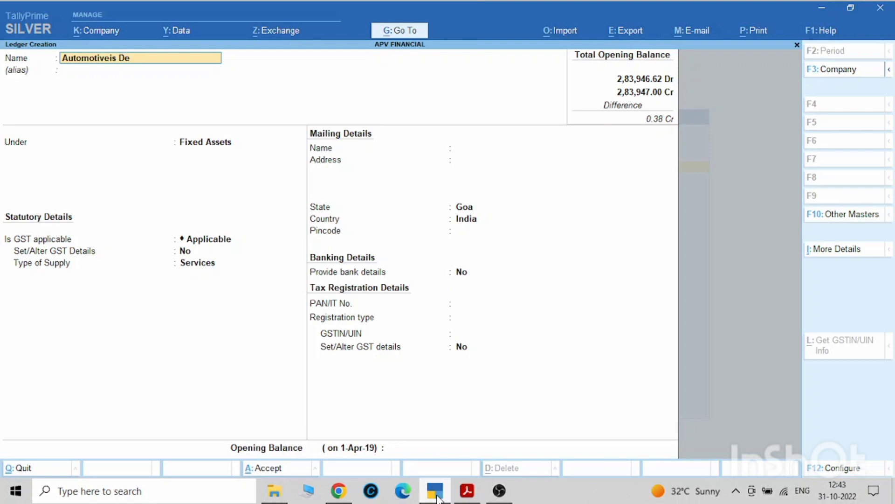
type("Crist")
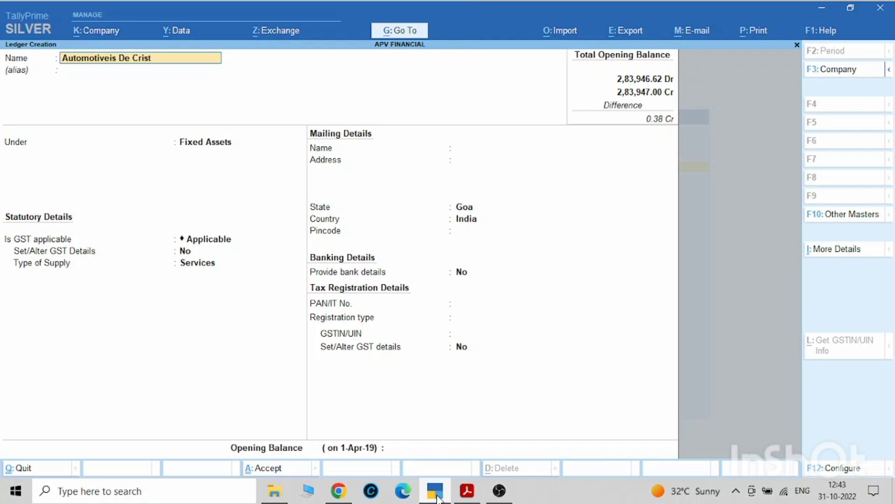
type("al LI")
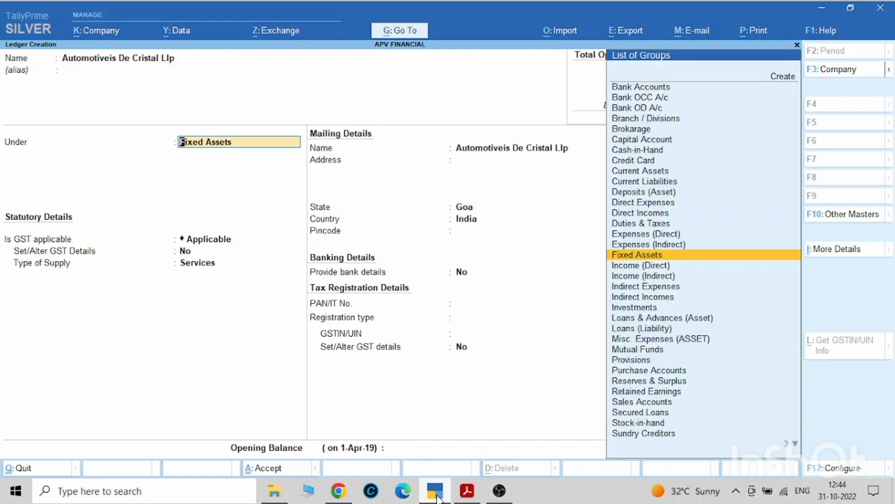
type("Sc")
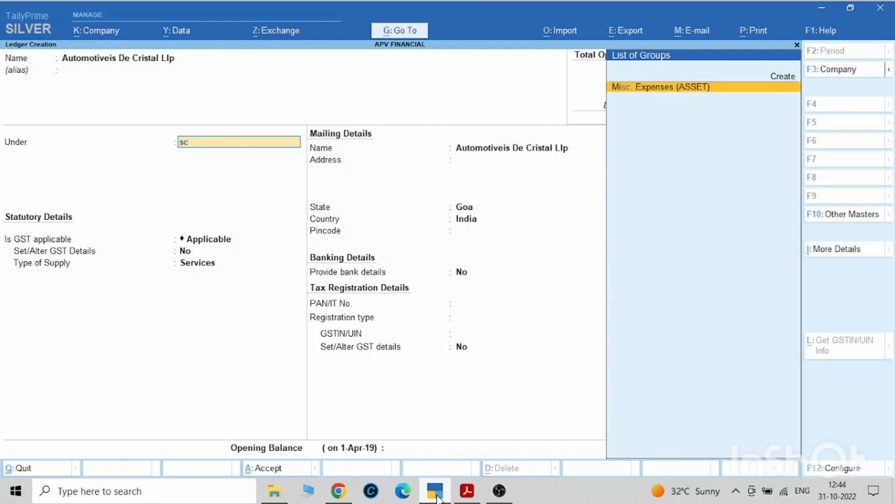
type("un")
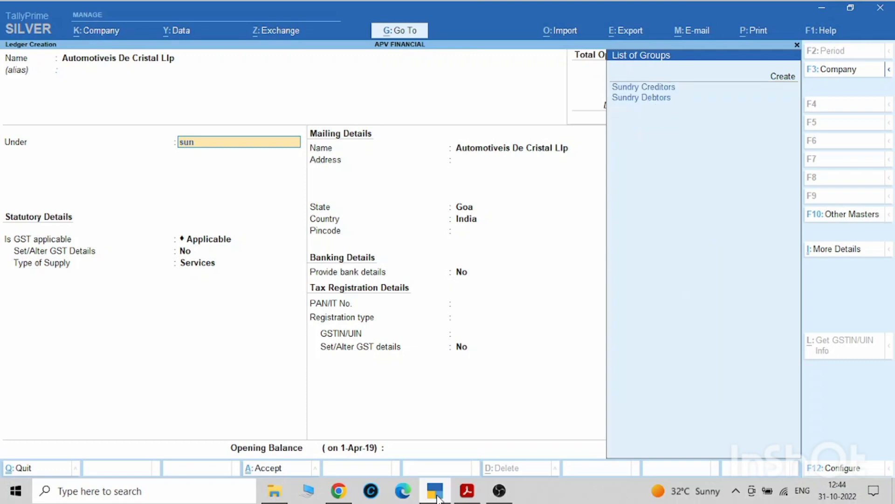
left_click(643, 87)
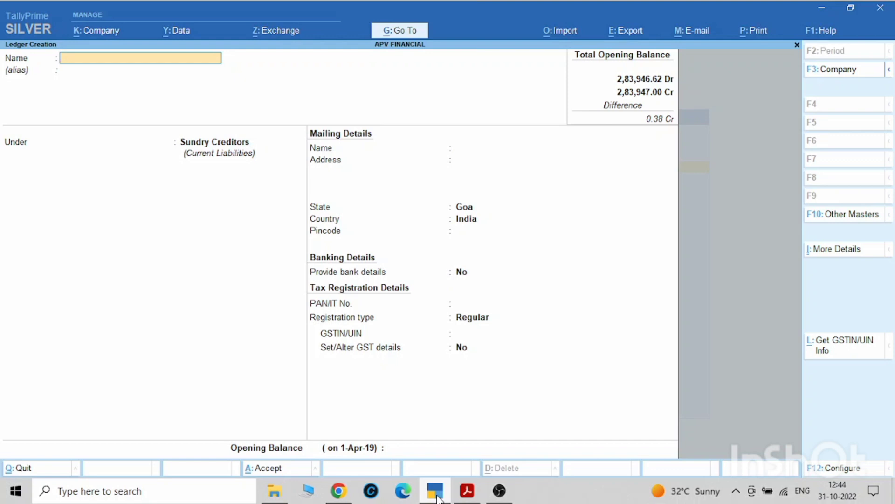
- Name the ledger HDFC BANK LTD KIA CAR LOAN and place it under Secured Loans
type("Hdf")
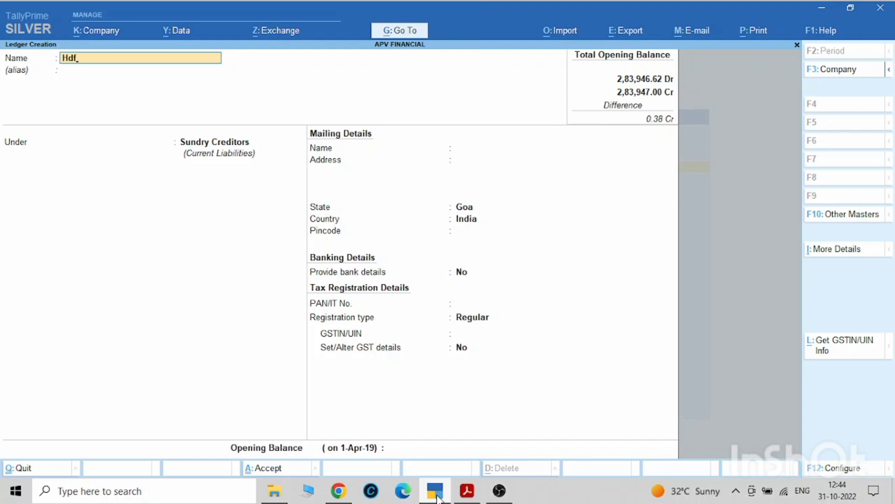
key("BackSpace")
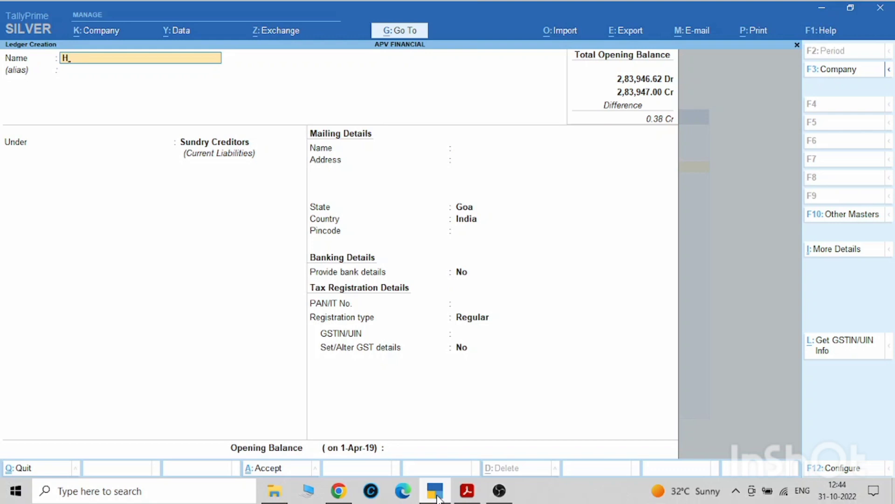
type("DGC")
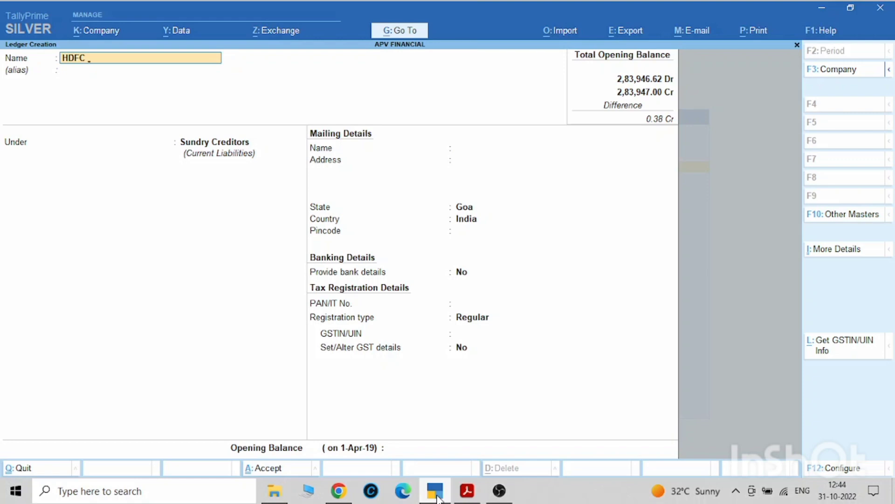
type("BANK LTD KIA")
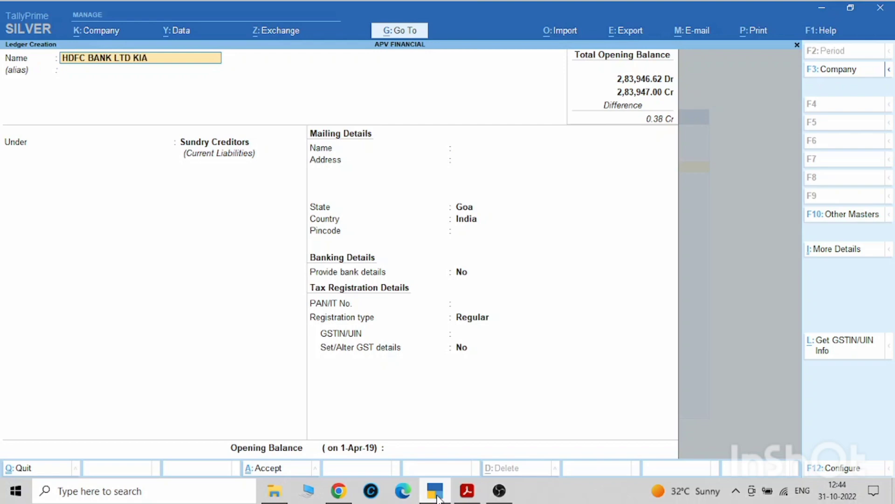
type("CAR LOAN")
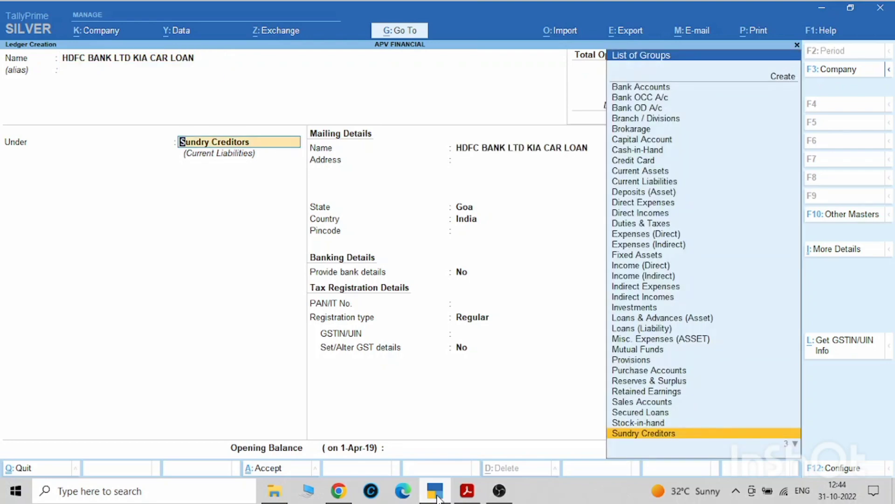
left_click(640, 412)
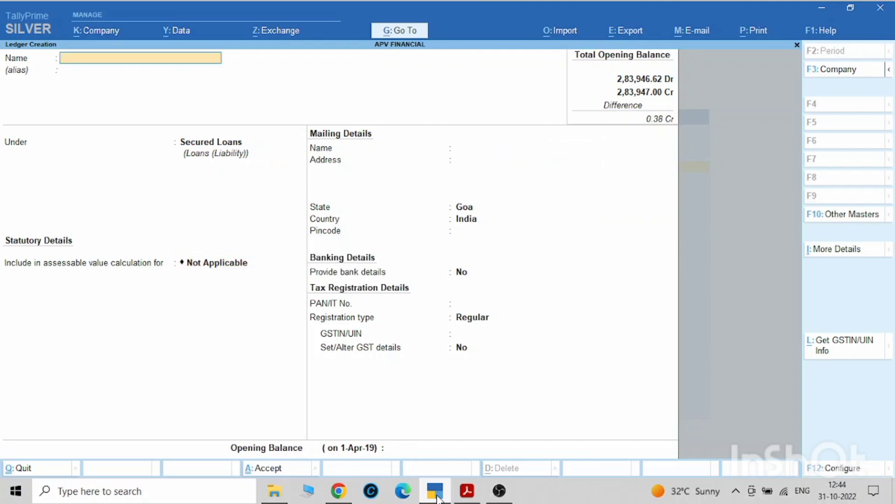
- Name a ledger INTEREST PAID ON CAR LOAN and look up its group under Indirect expenses
type("INTE")
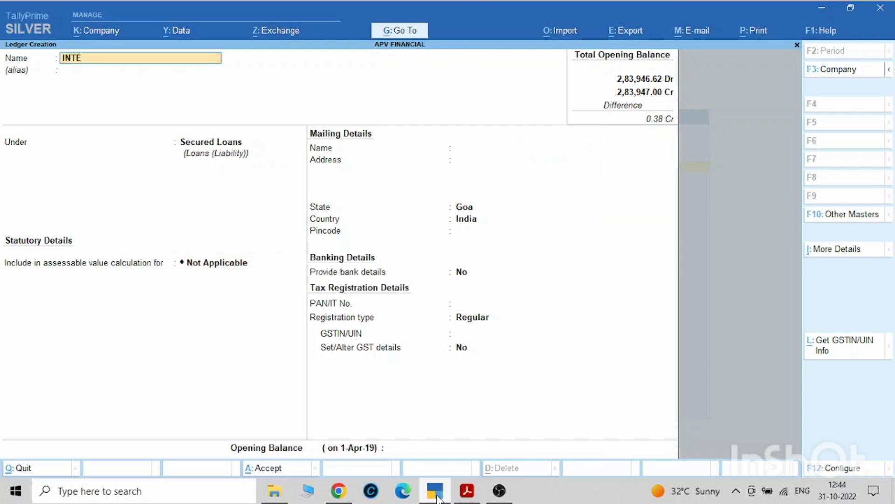
type("REST PAI")
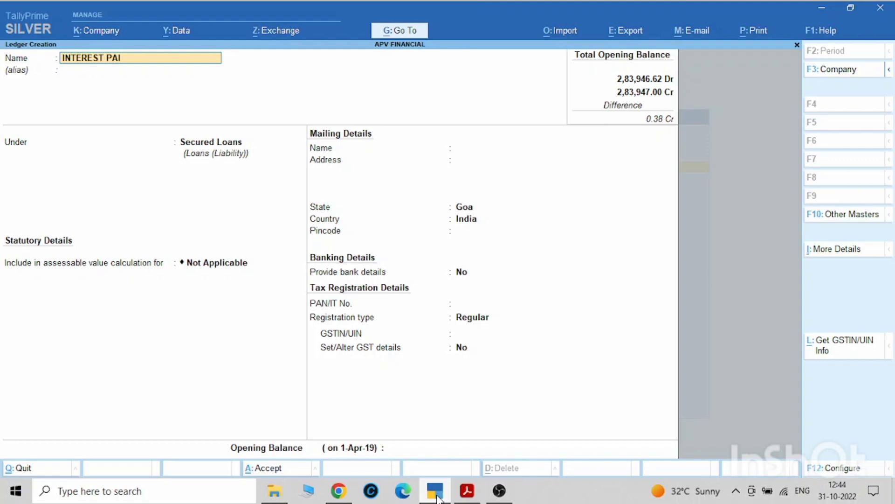
type("D ON C")
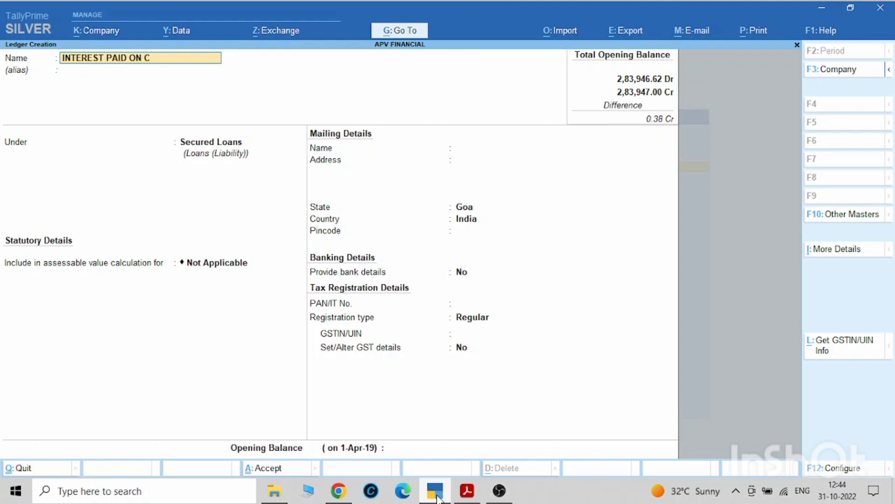
type("AR LOAN")
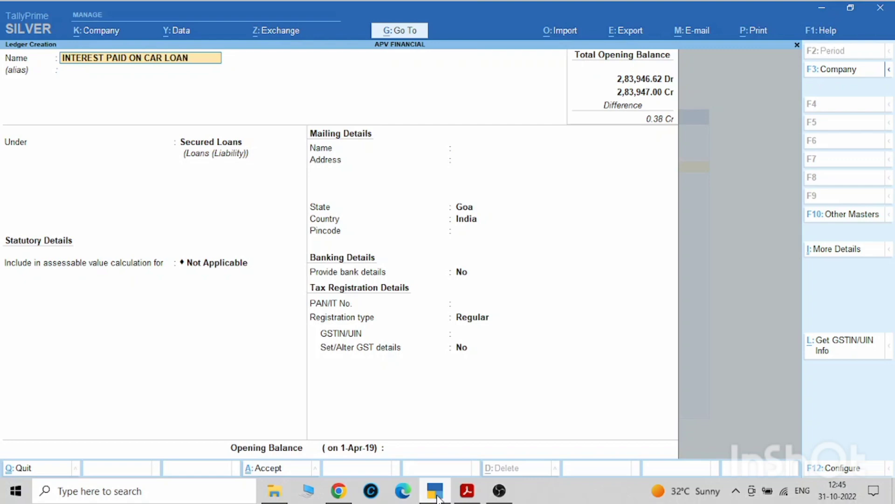
left_click(240, 141)
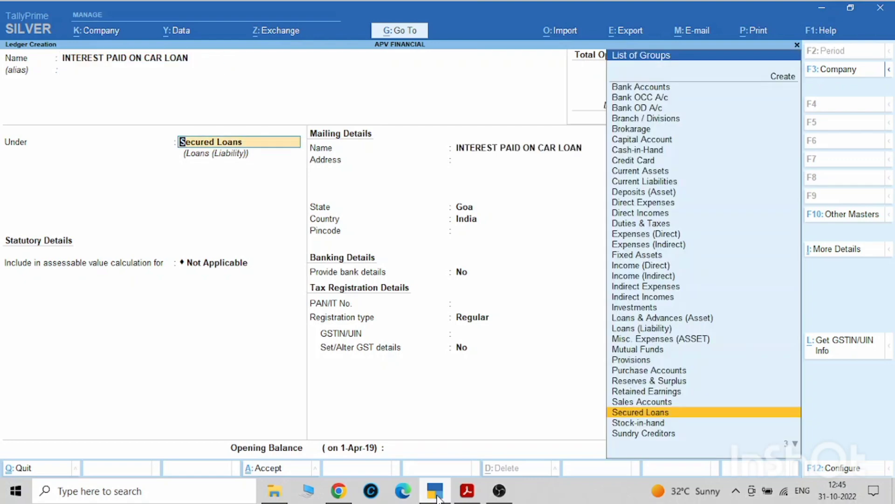
type("INDI")
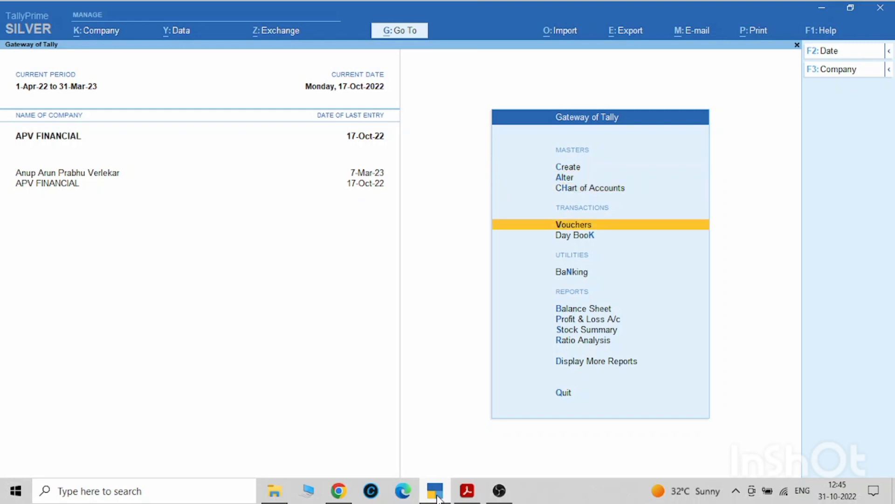
- Begin a journal voucher debiting the Kia Car ledger with 10,05,055.00
left_click(572, 224)
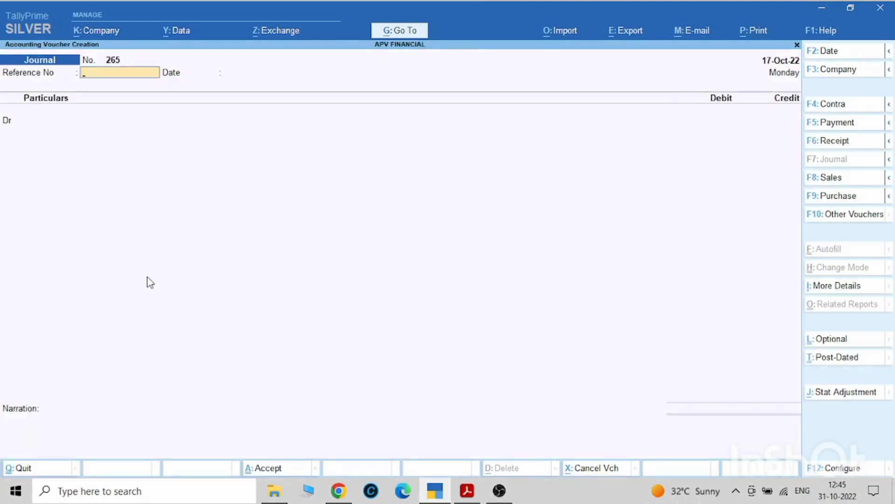
mouse_move(146, 277)
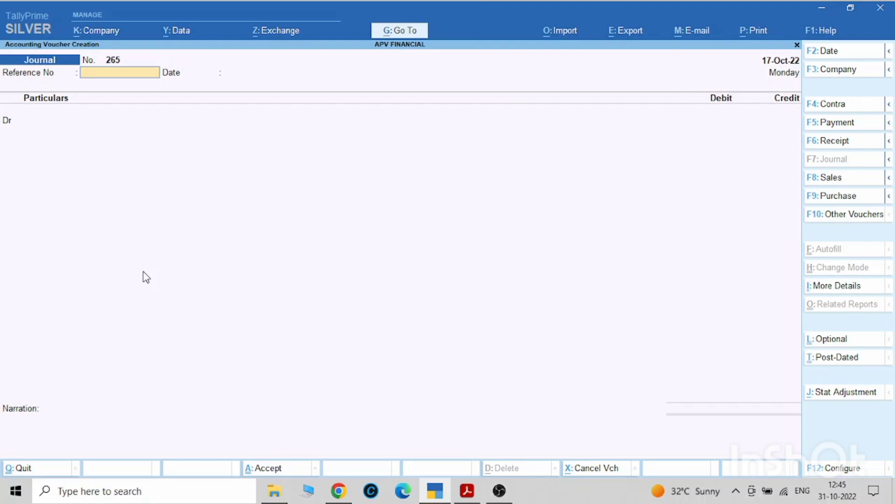
left_click(80, 120)
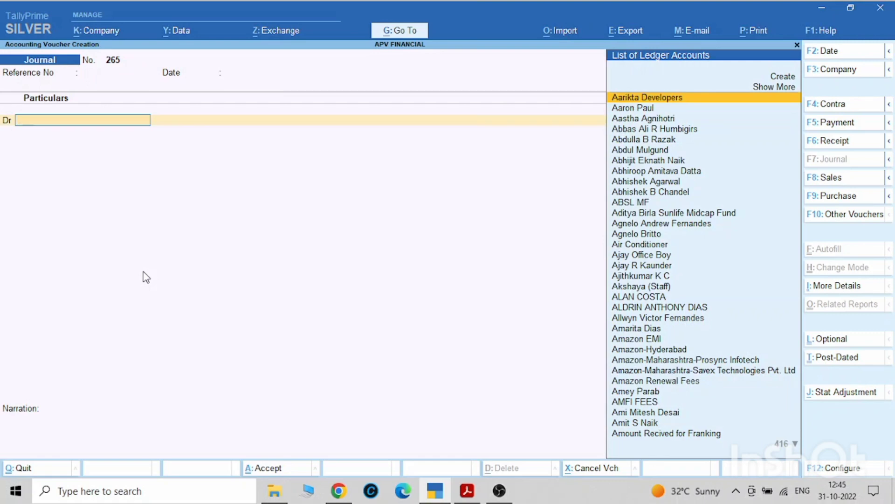
type("KI")
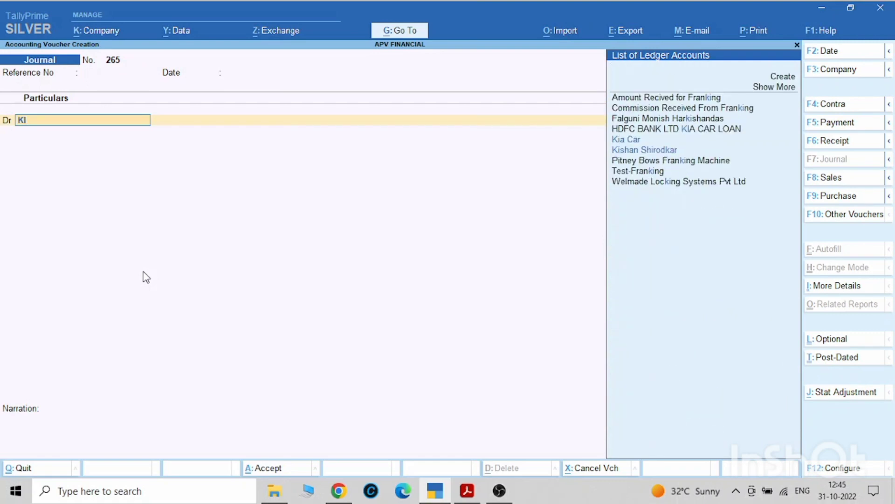
left_click(626, 139)
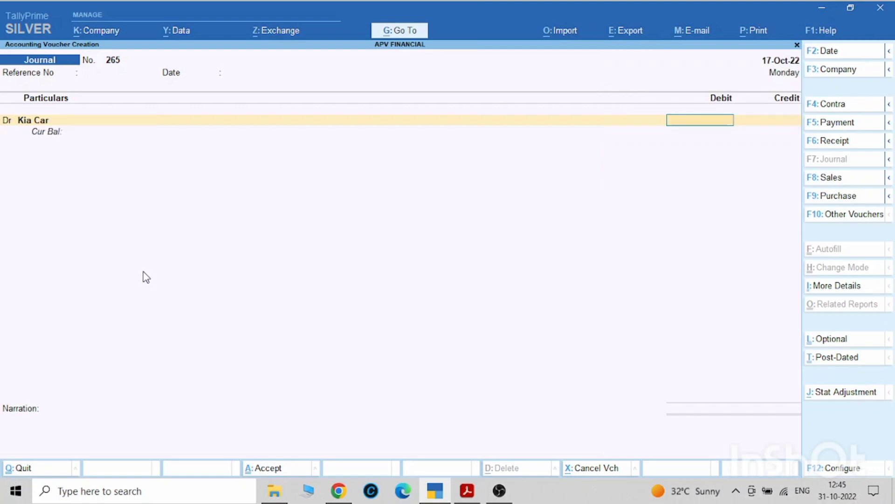
type("1005055")
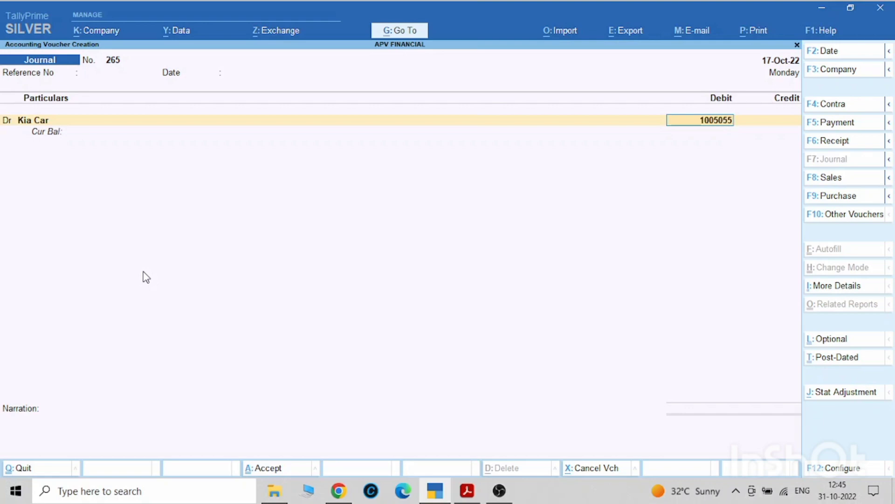
key("enter")
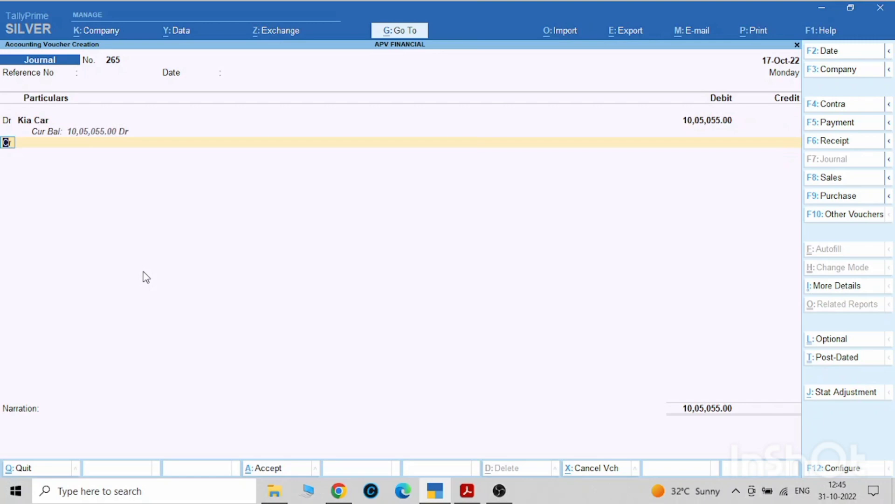
- Credit Automotiveis De Cristal LLP 10,05,055.00 and start the narration 'Being Kia Car'
type("AUT")
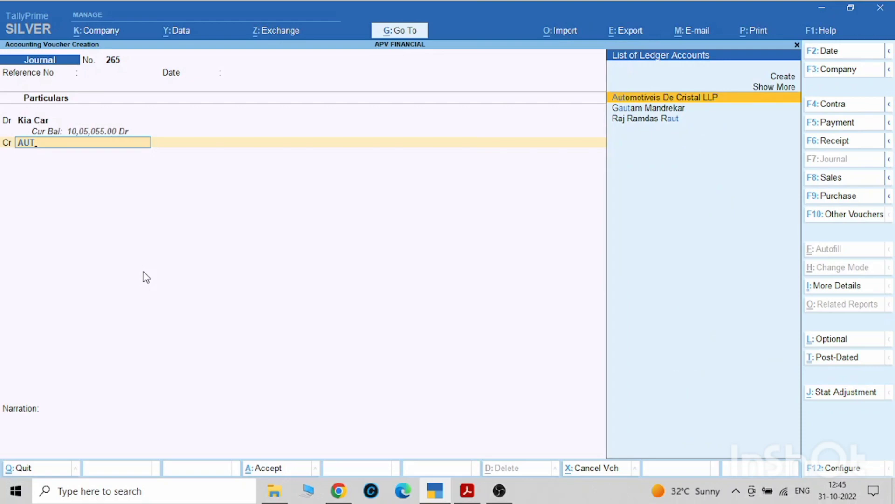
left_click(664, 97)
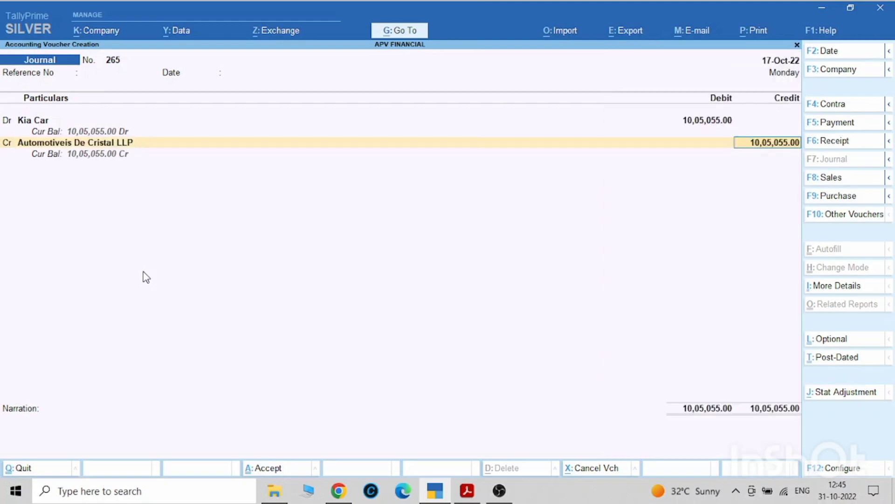
key("enter")
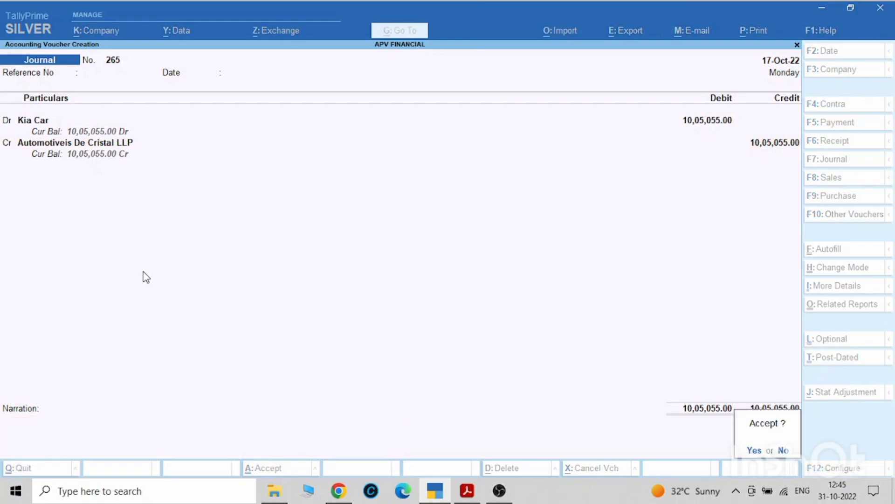
type("b")
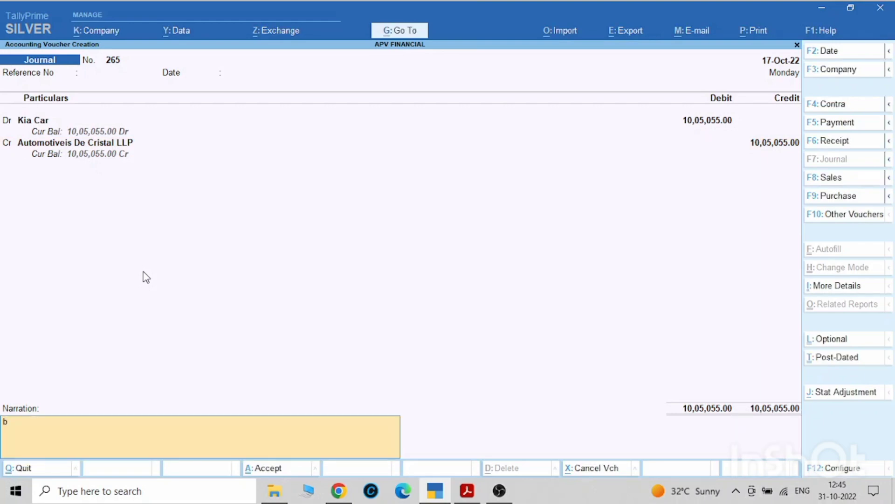
type("EING")
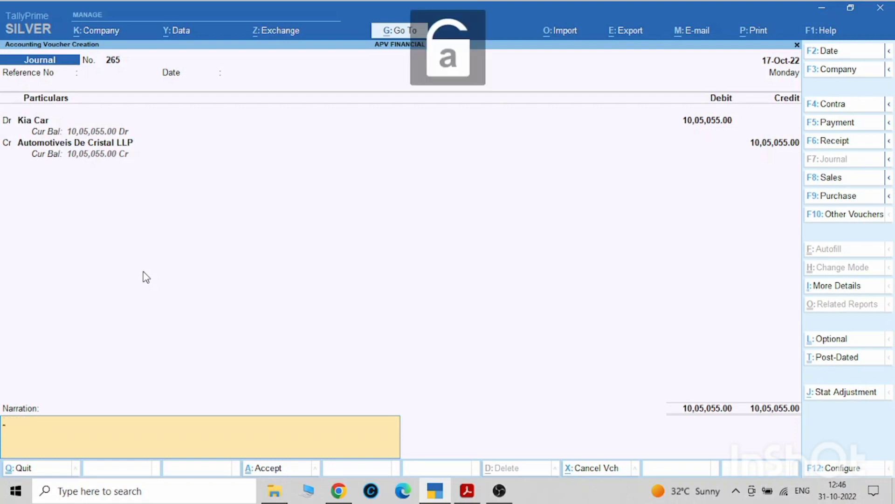
type("Being Kia")
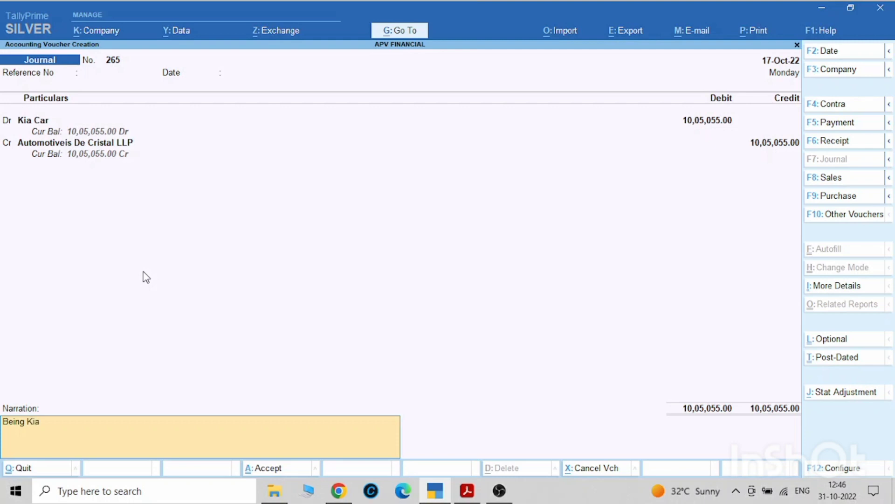
type("Car purchased")
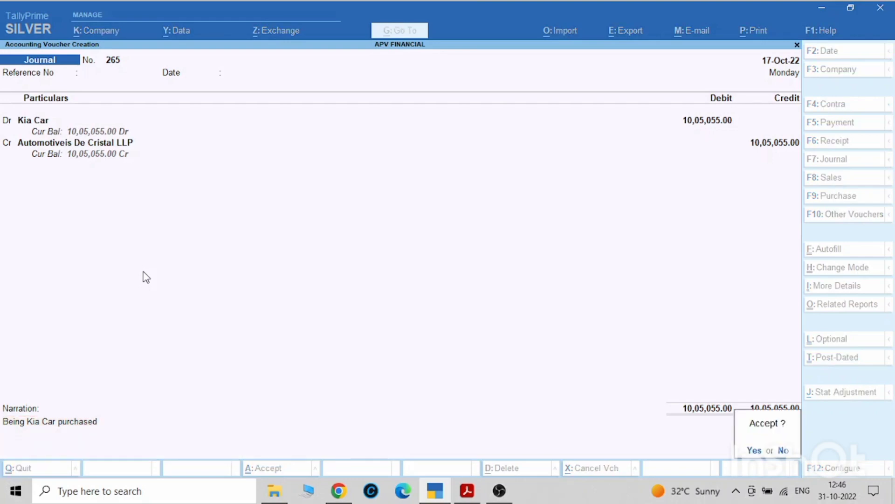
- Accept journal 265 for the Kia Car purchase, opening blank voucher 266
left_click(754, 449)
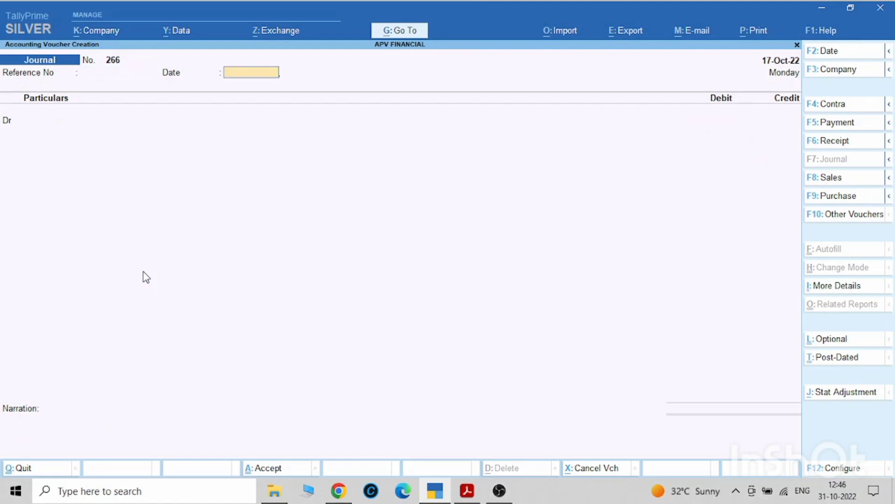
- Debit Automotiveis De Cristal LLP with 10,05,055.00 in journal 266
left_click(83, 120)
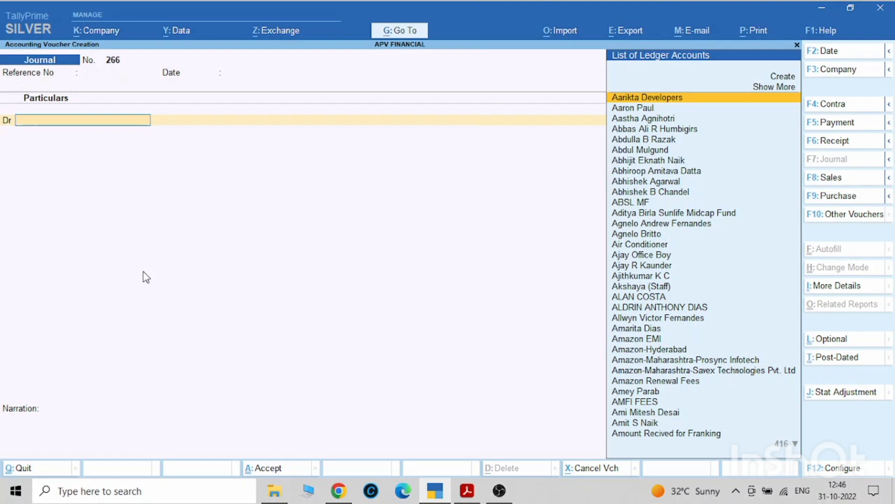
type("Aut")
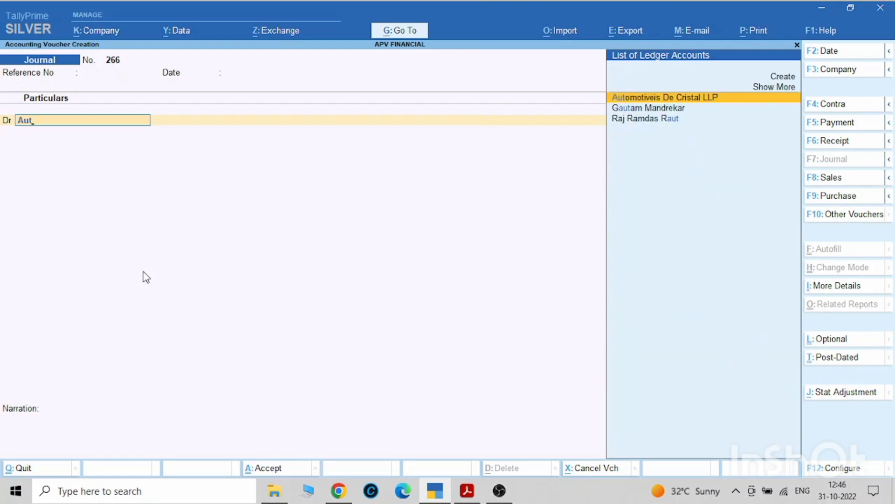
left_click(664, 97)
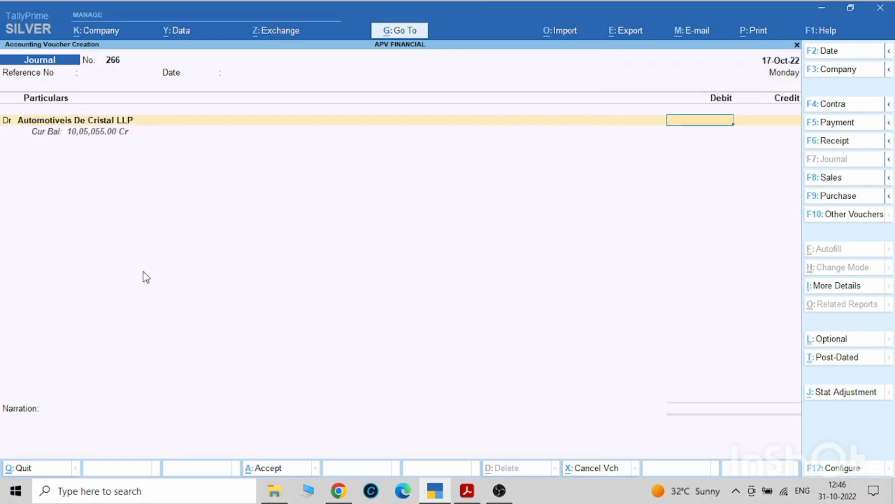
type("1")
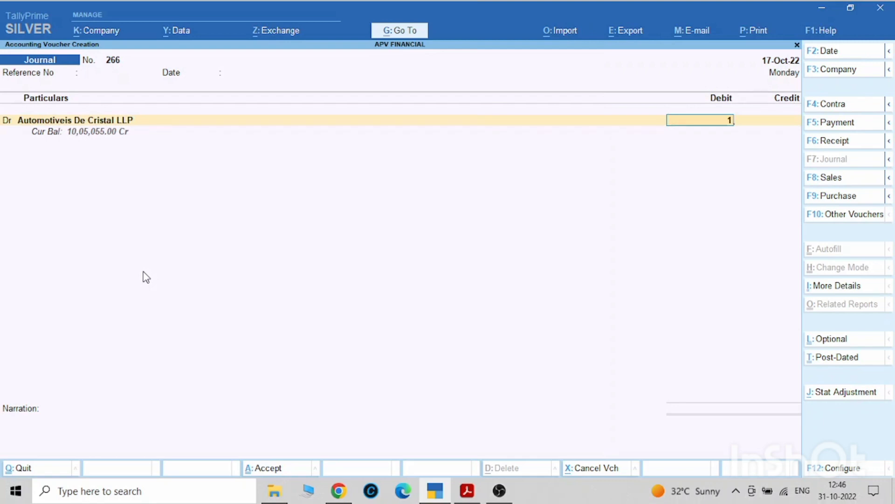
type("005")
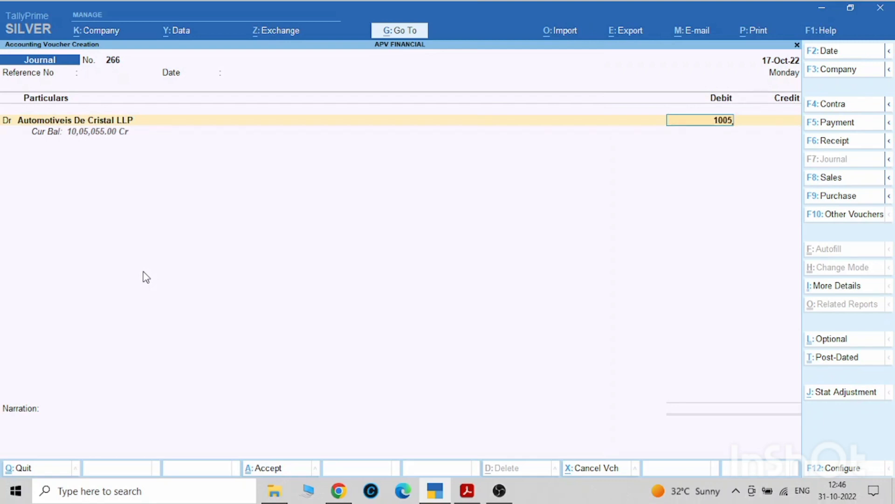
mouse_move(88, 148)
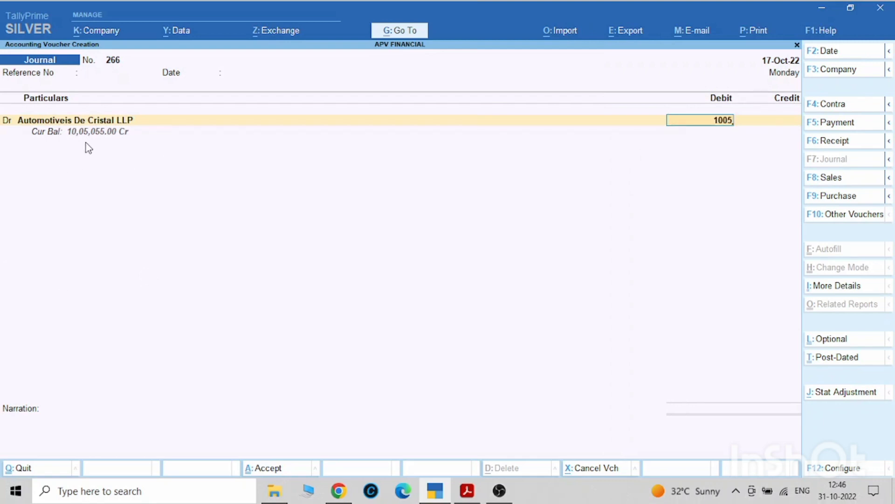
mouse_move(638, 218)
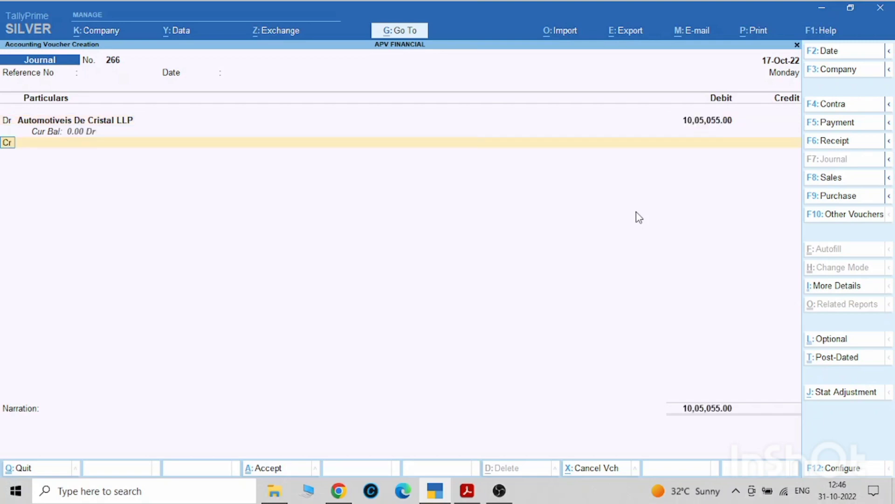
- Credit HDFC BANK LTD KIA CAR LOAN with the matching 10,05,055.00
left_click(80, 142)
type("H")
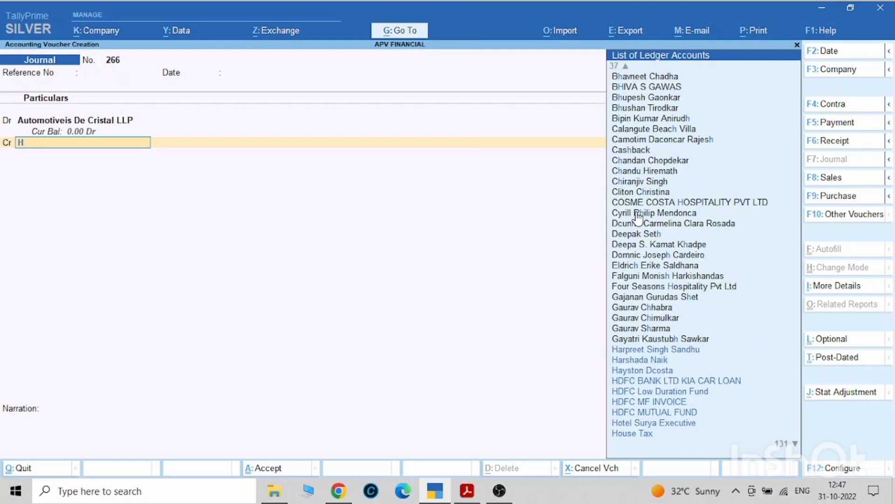
type("df")
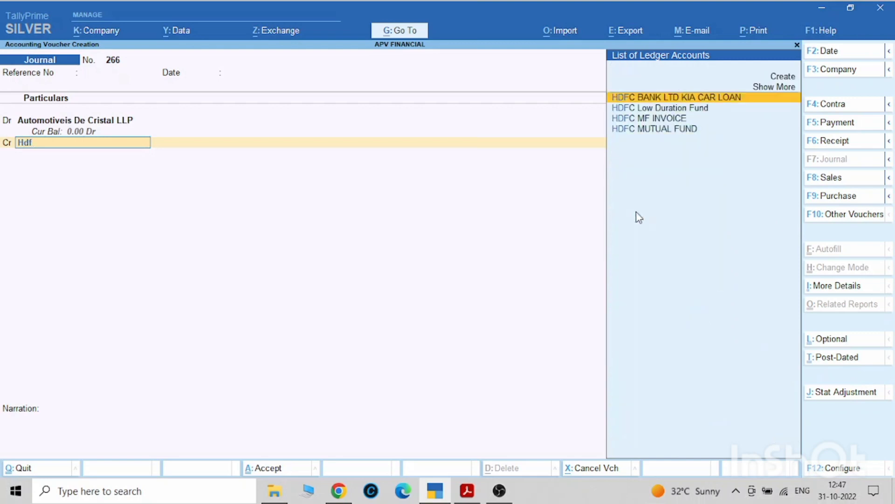
left_click(675, 97)
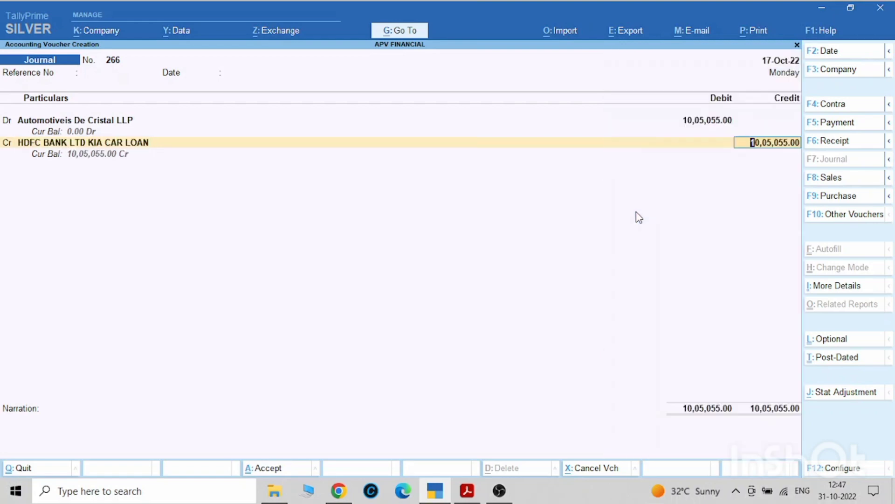
key("enter")
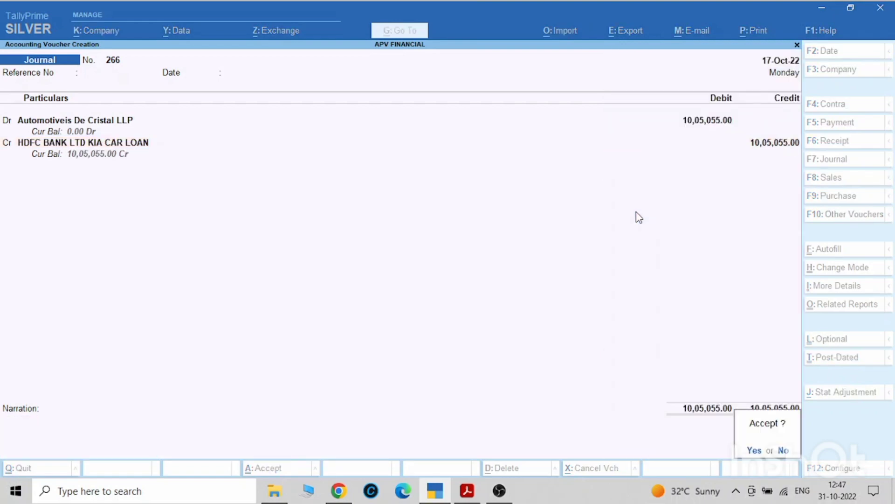
left_click(754, 450)
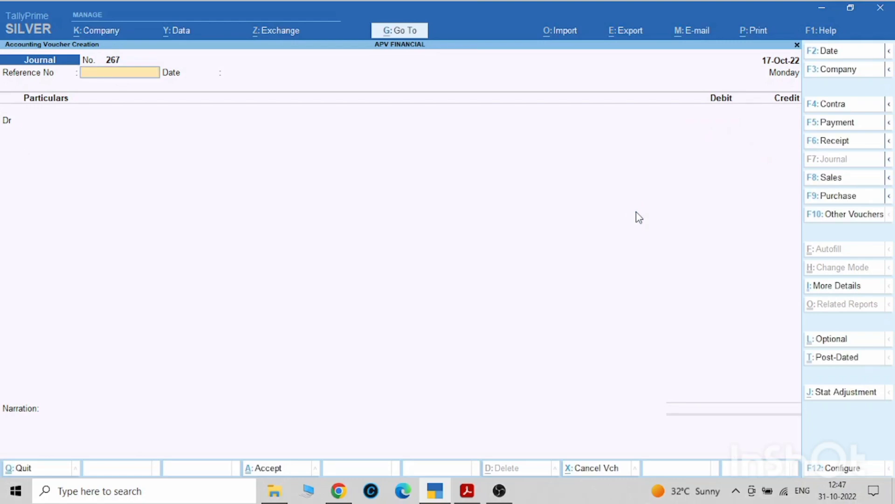
left_click(118, 72)
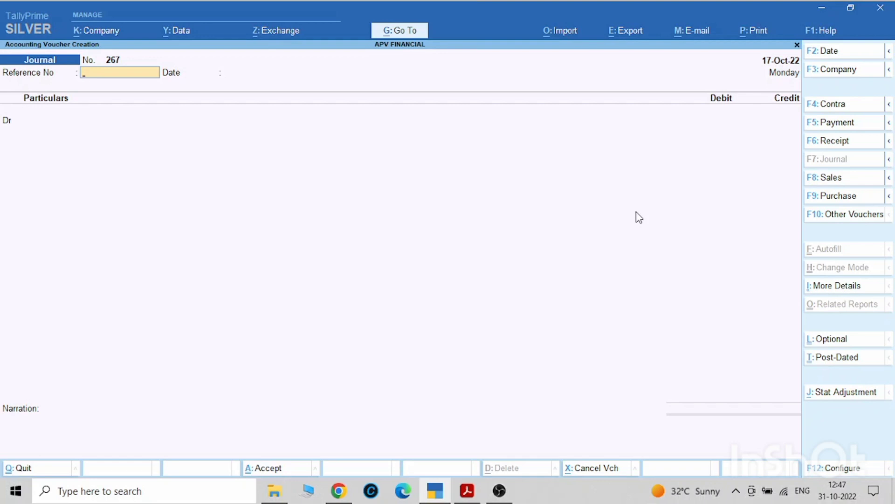
mouse_move(602, 248)
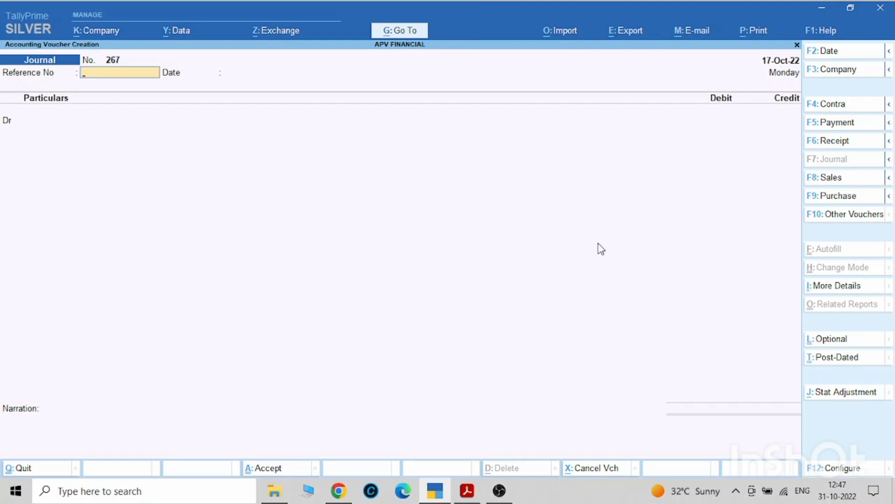
mouse_move(467, 490)
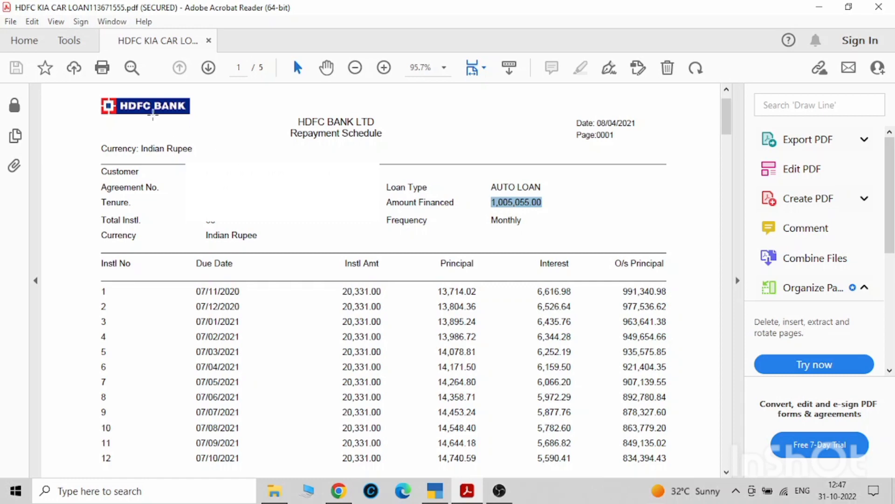
mouse_move(192, 289)
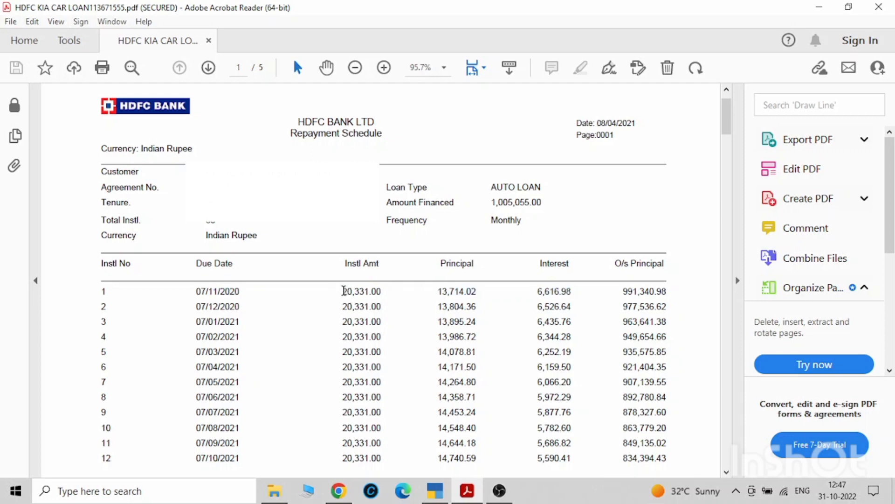
- Check the first EMI of 20,331.00 in the repayment schedule PDF and return to TallyPrime
double_click(361, 291)
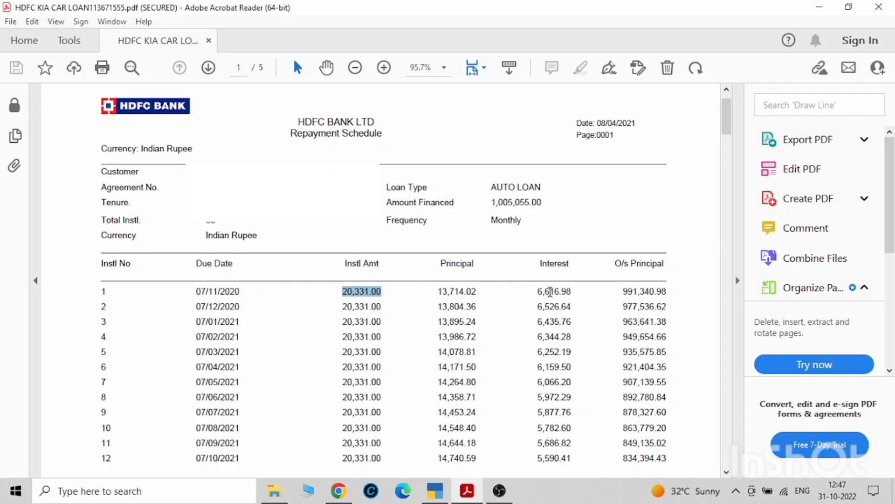
left_click(435, 490)
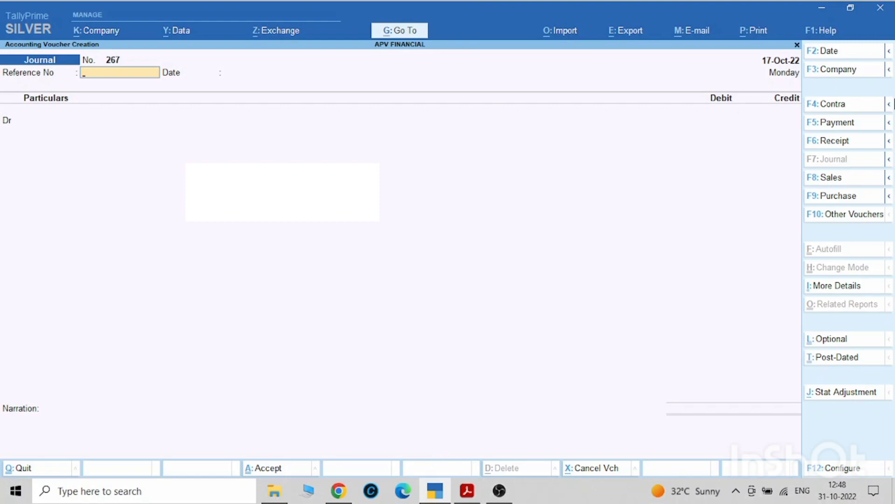
- Switch to a Payment voucher and debit HDFC BANK LTD KIA CAR LOAN with principal 13,714.02 from the schedule
left_click(837, 122)
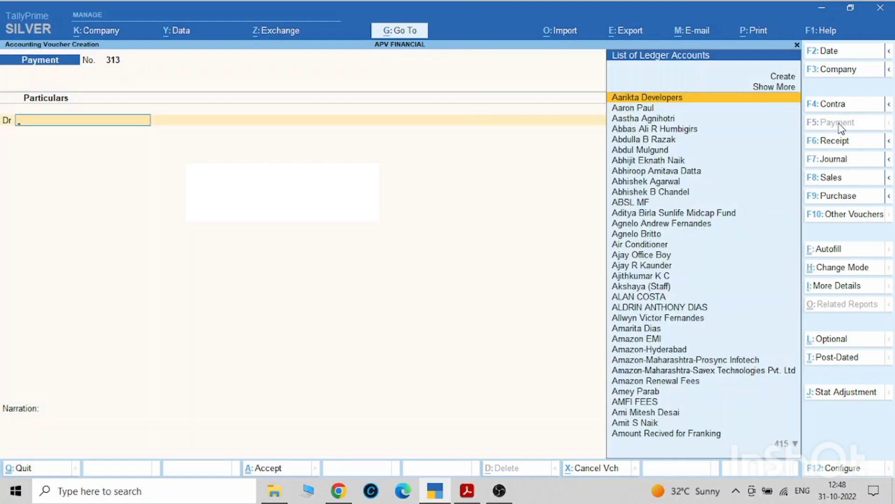
type("Hdf")
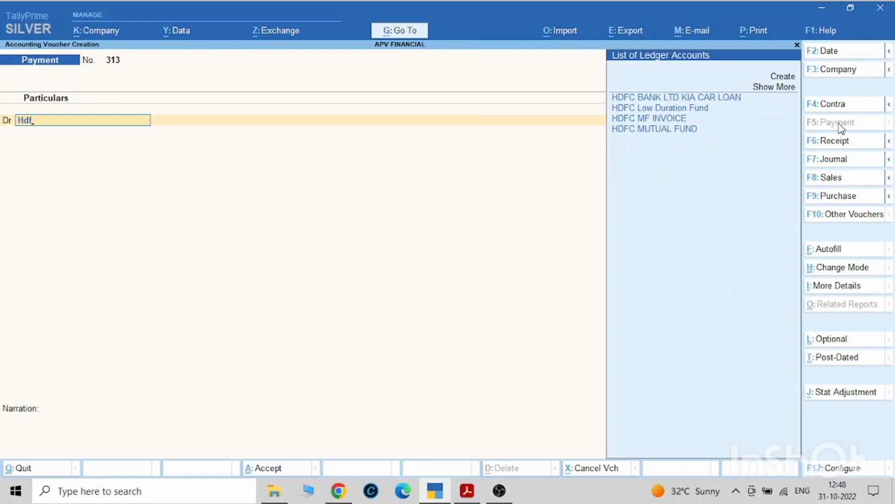
left_click(675, 97)
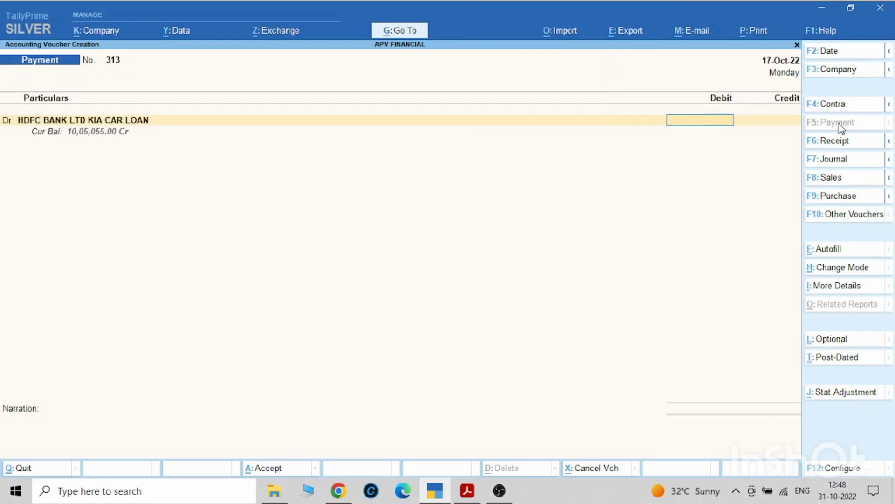
left_click(467, 491)
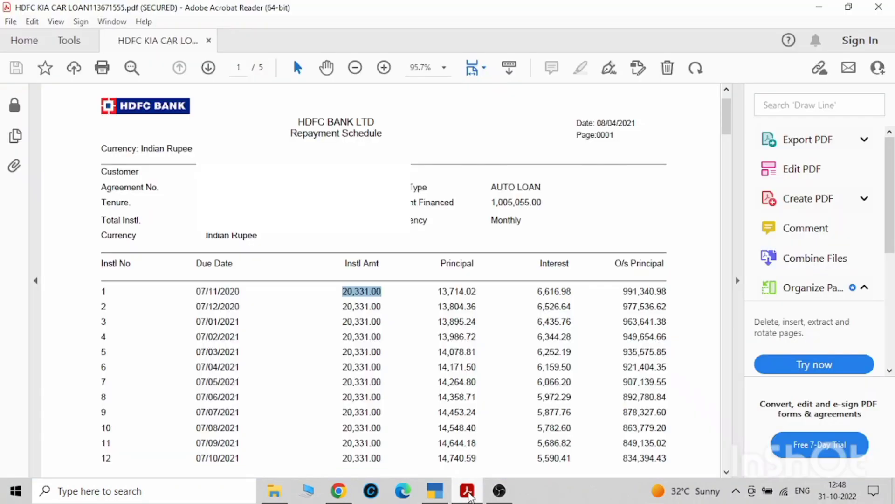
left_click(445, 291)
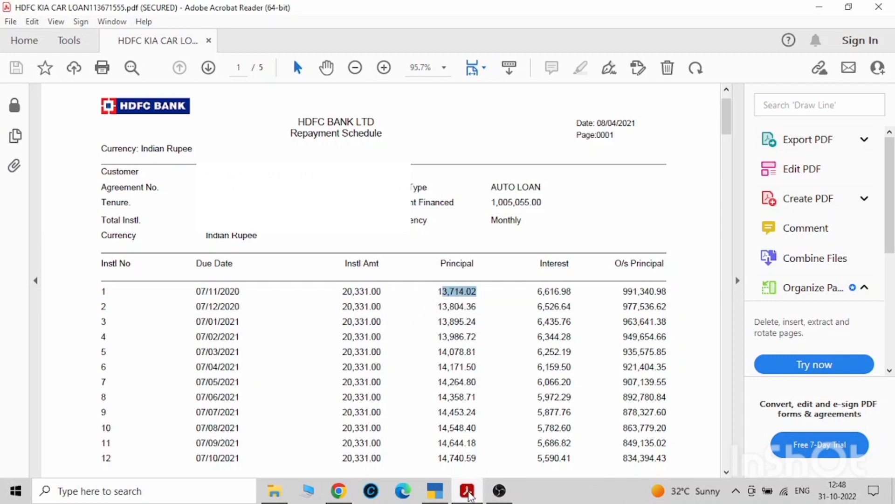
left_click(435, 491)
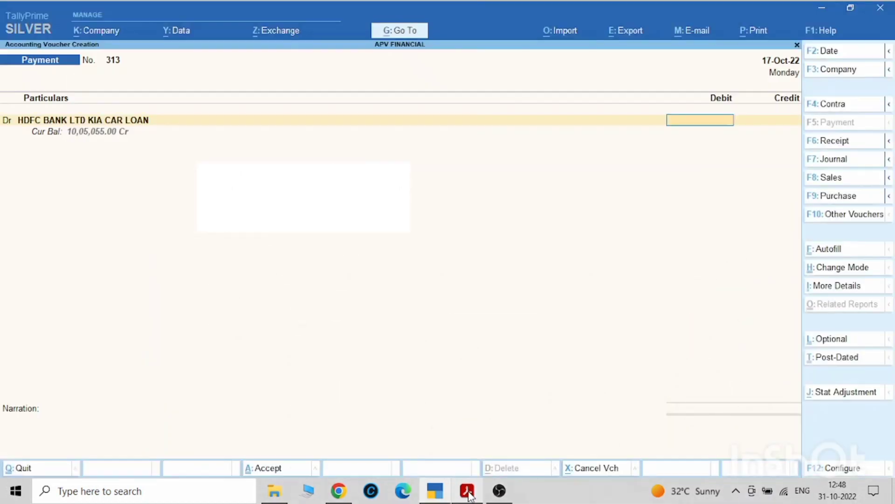
type("1371")
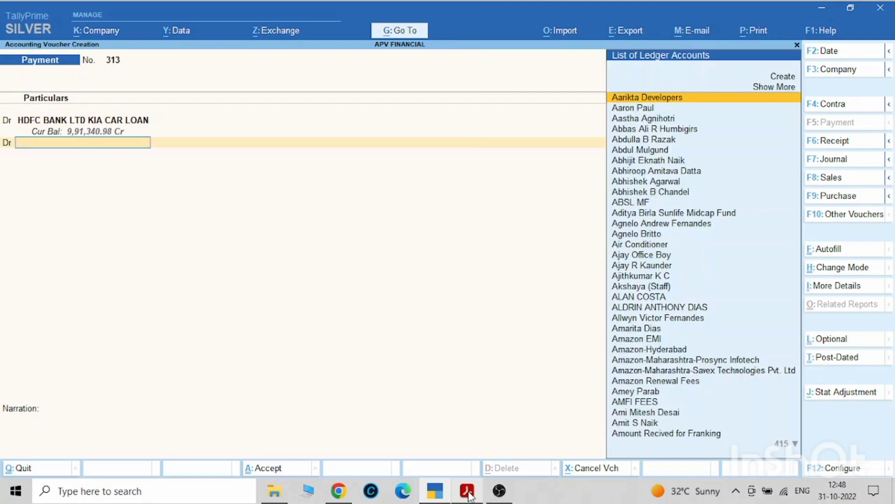
- Add Interest Paid on Car Loan and look up the first instalment's interest 6616 in the schedule
type("Inte")
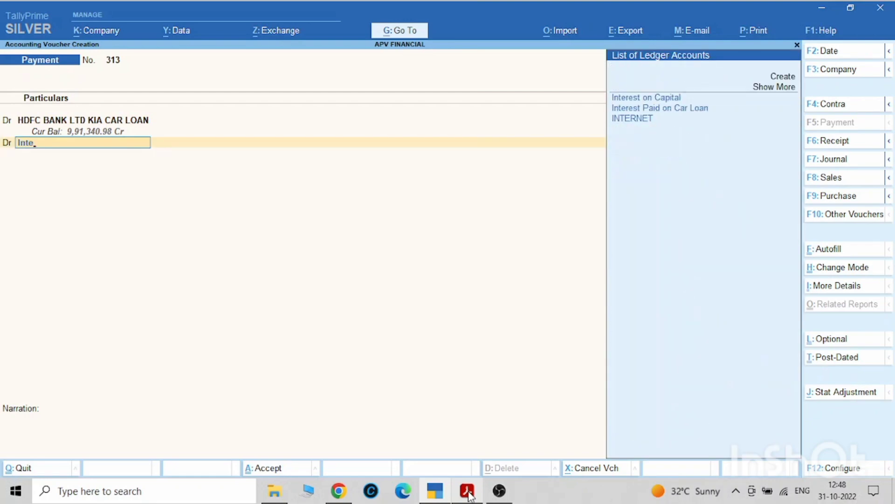
left_click(659, 108)
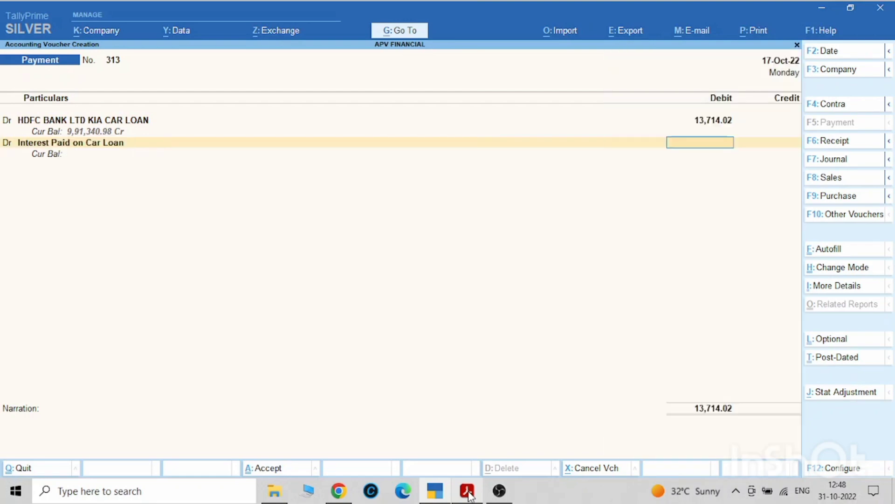
left_click(467, 491)
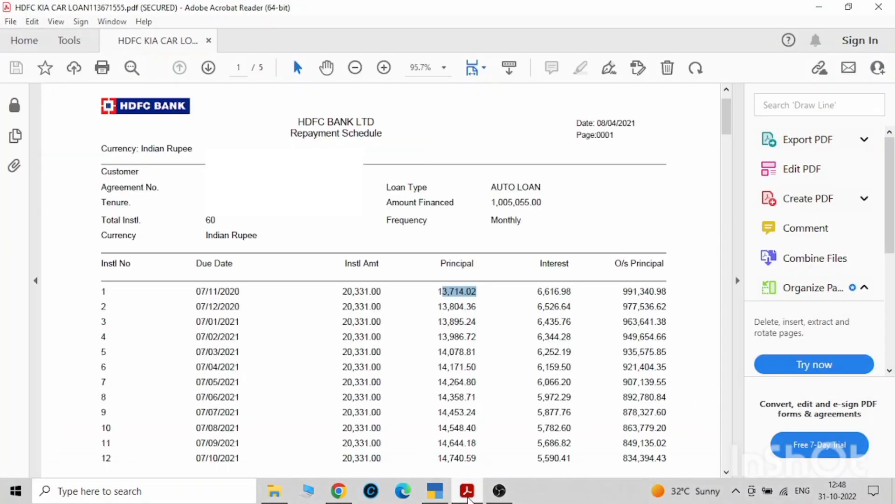
left_click(553, 291)
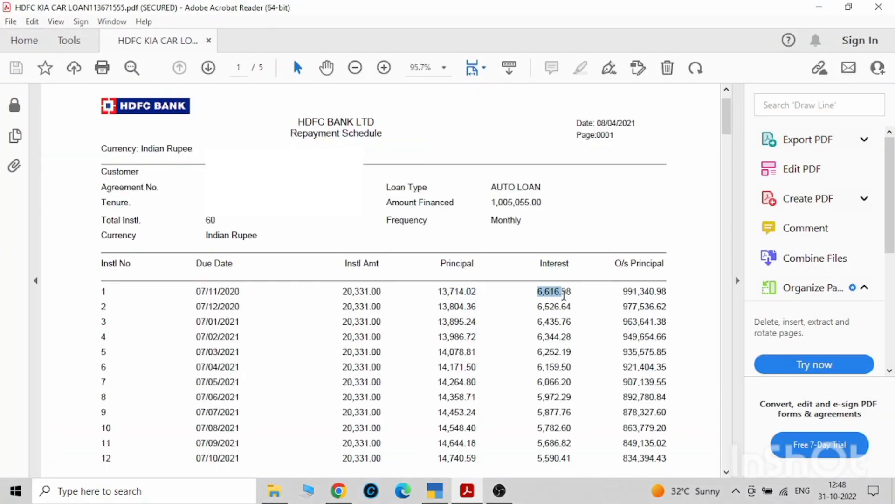
mouse_move(468, 490)
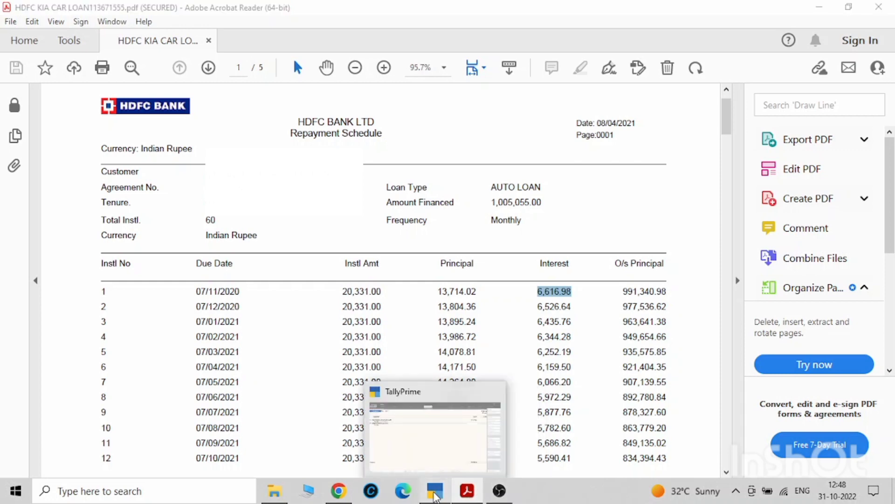
left_click(434, 490)
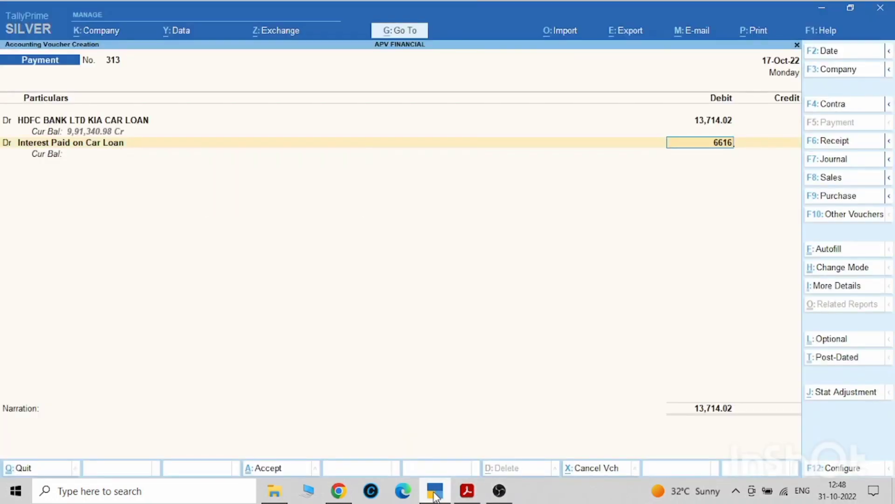
key("enter")
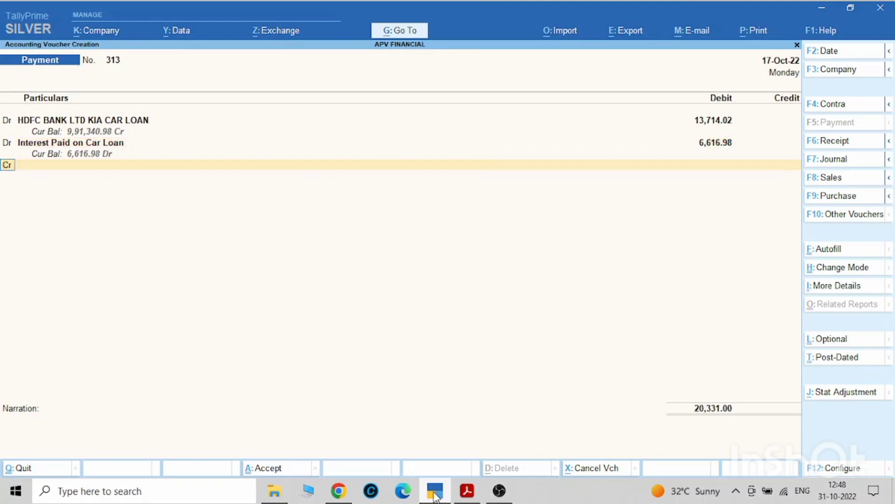
left_click(82, 165)
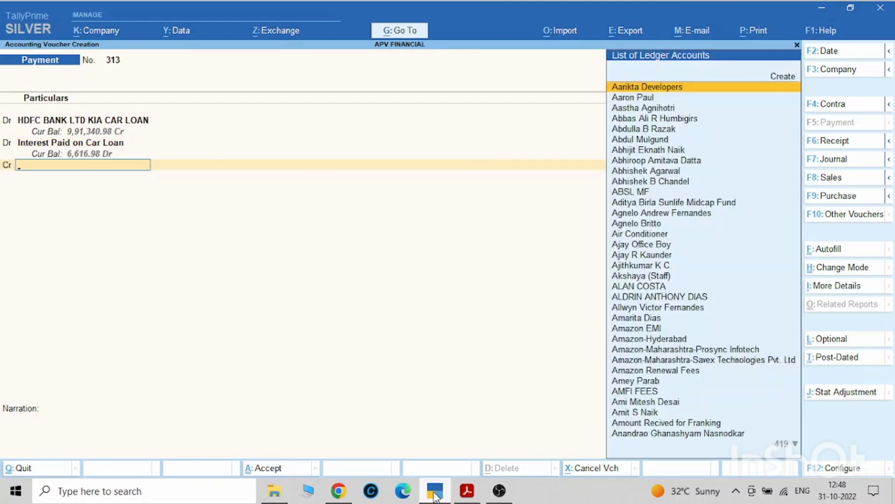
type("Hdf")
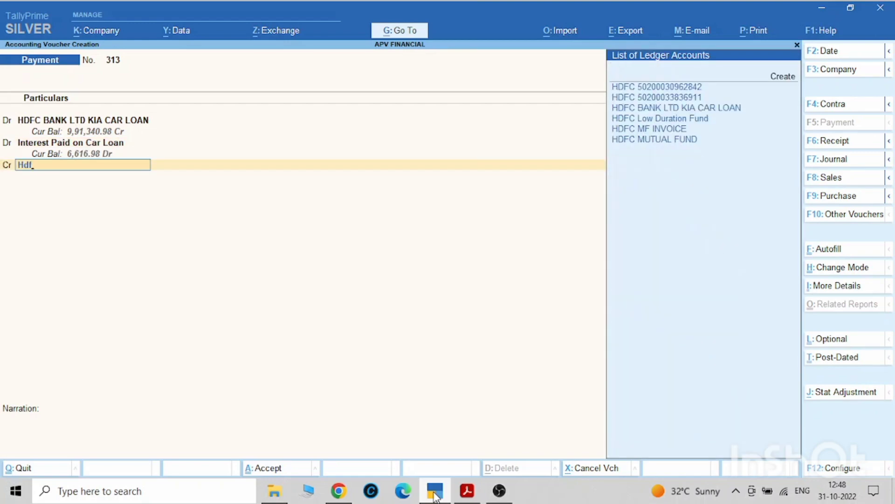
left_click(656, 86)
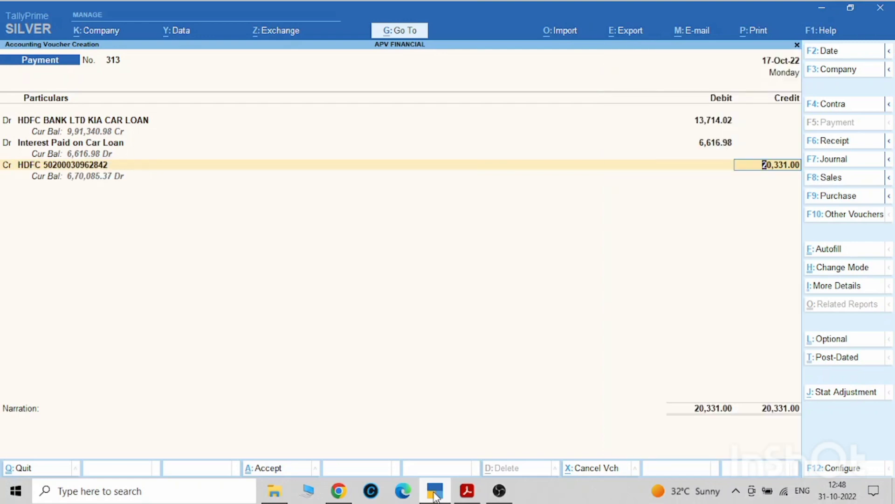
- Cross-check the EMI figures against the repayment schedule PDF and return to the voucher
left_click(434, 491)
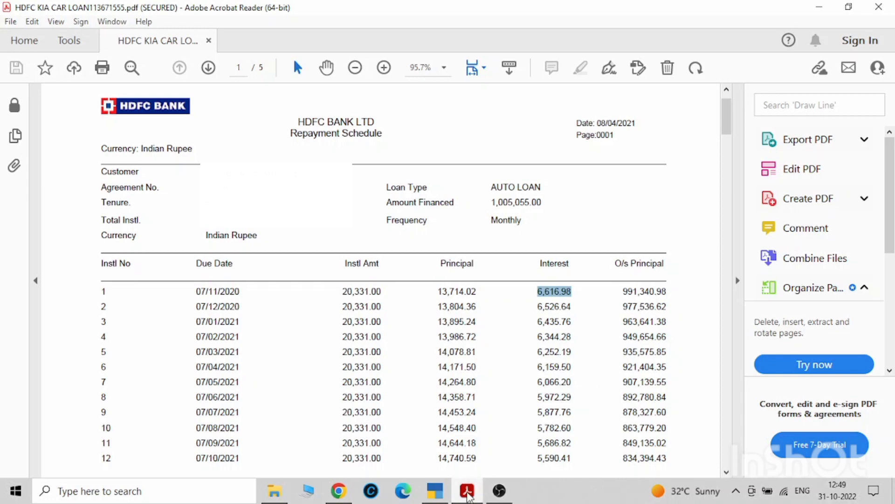
left_click(435, 491)
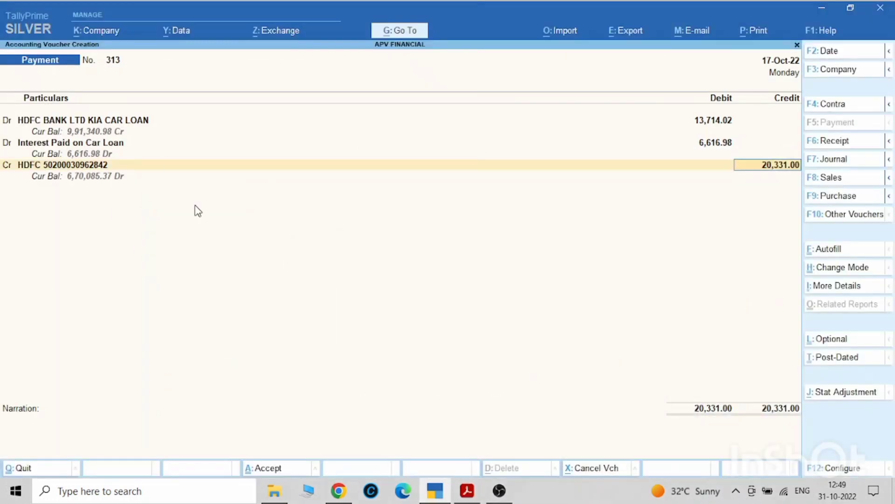
left_click(467, 490)
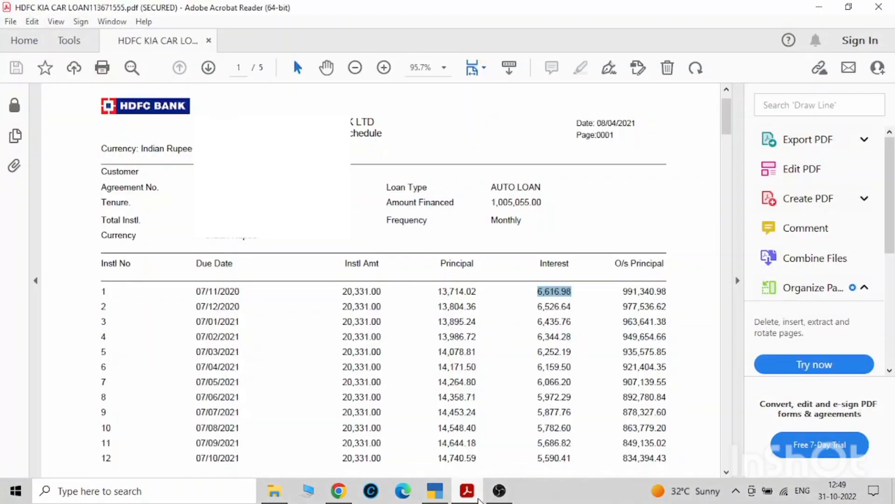
left_click(436, 490)
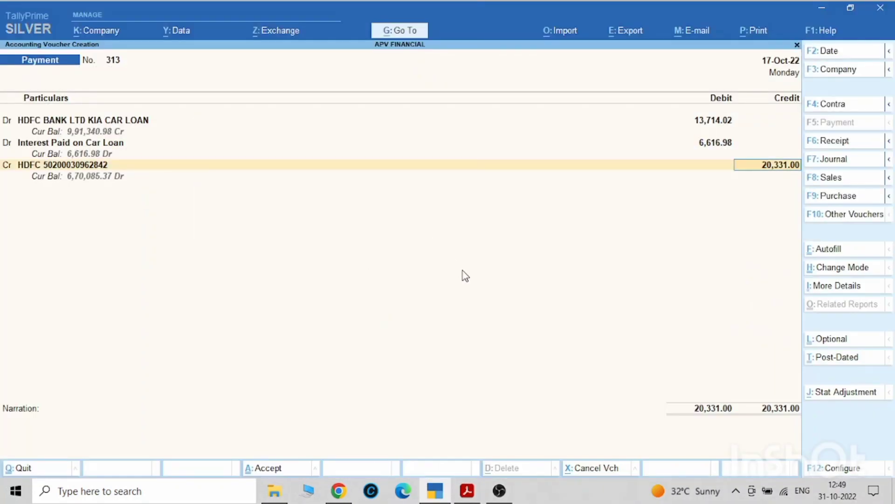